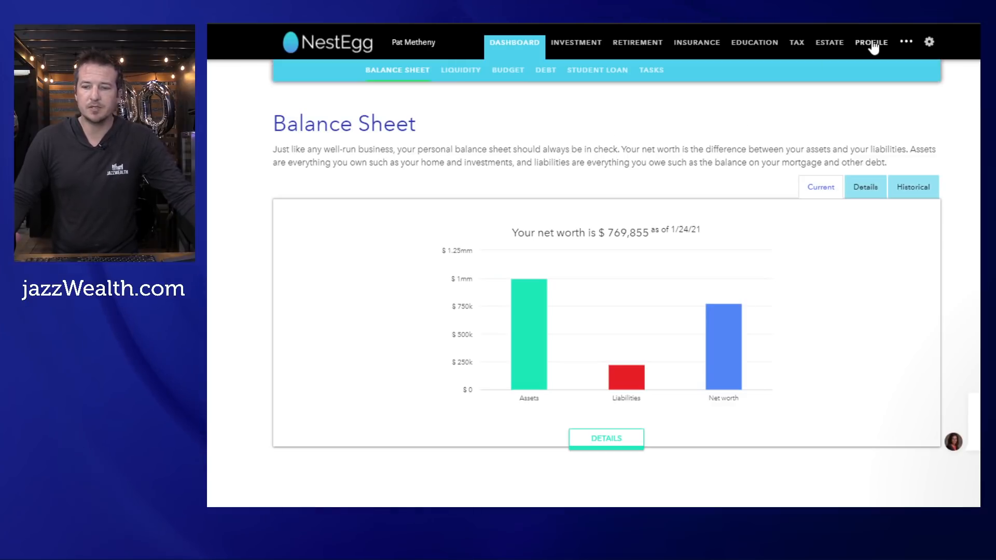
# - Review the client profile's family, expenses, savings and income pages, ending on retirement goals
pyautogui.click(871, 41)
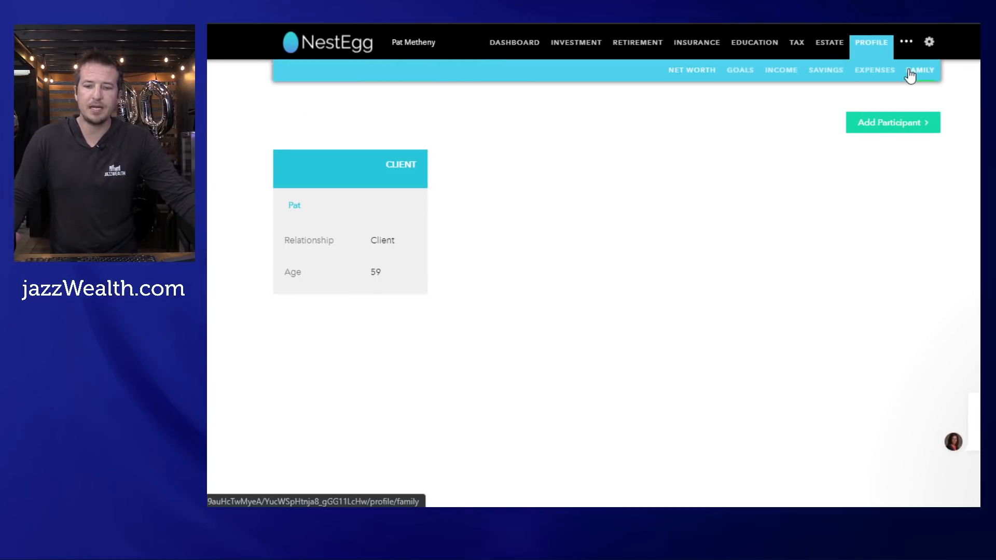
pyautogui.moveTo(882, 78)
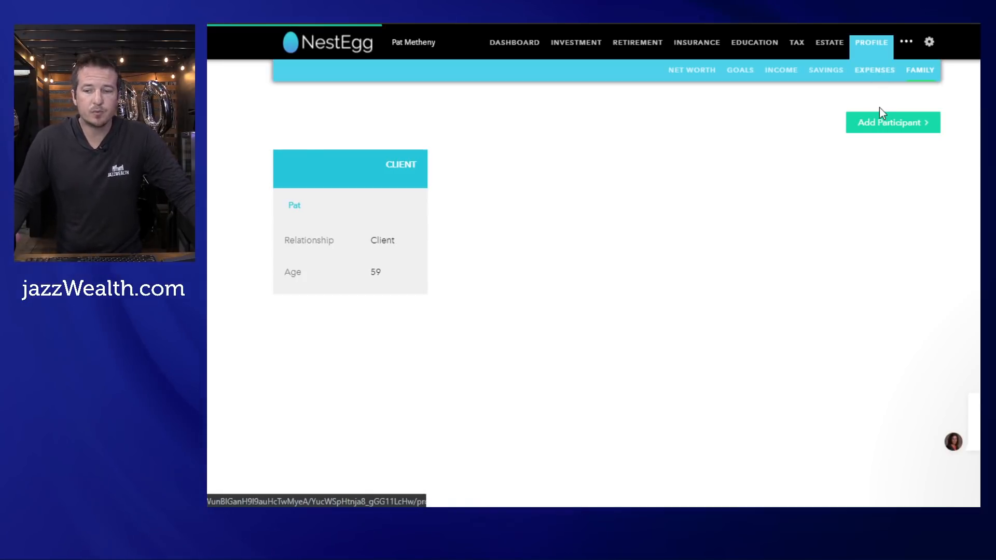
pyautogui.click(874, 69)
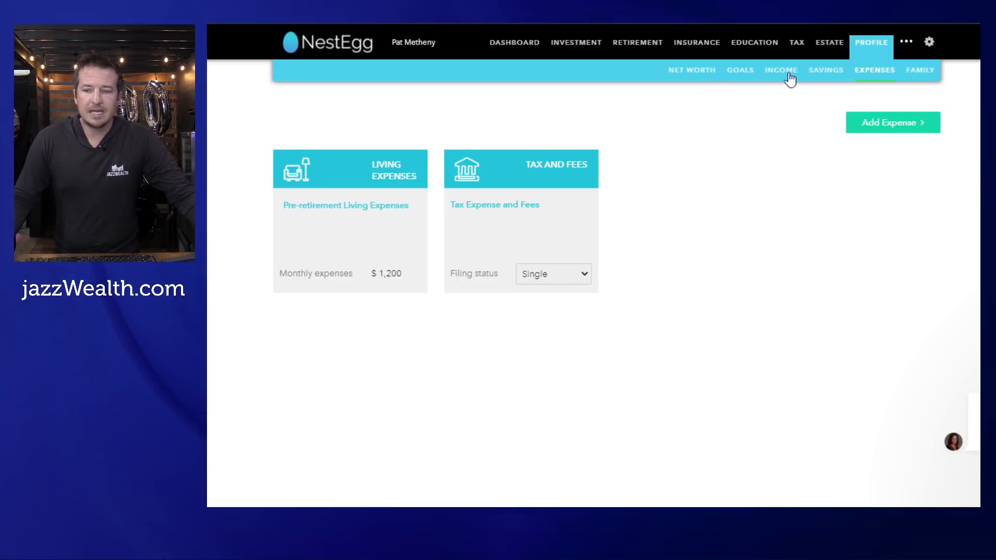
pyautogui.click(826, 69)
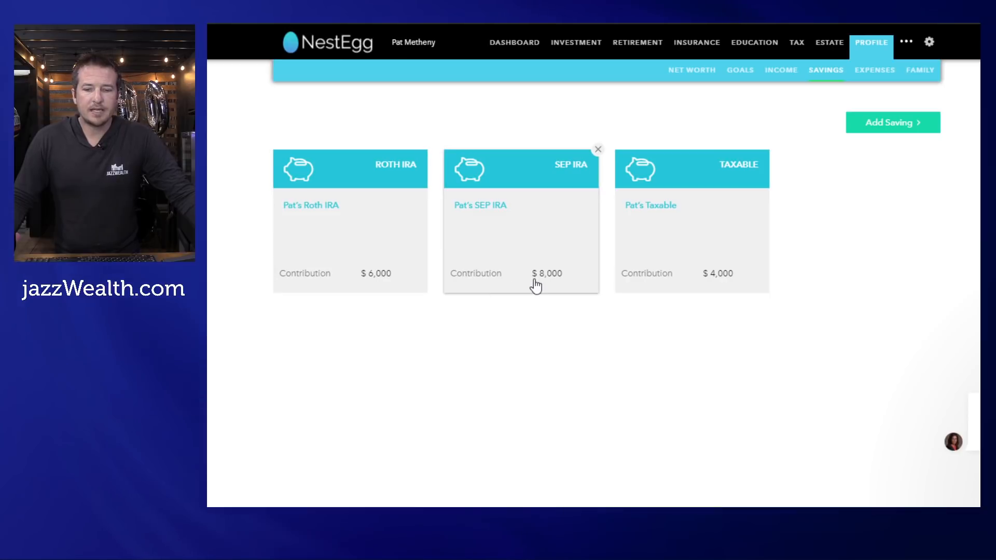
pyautogui.click(780, 69)
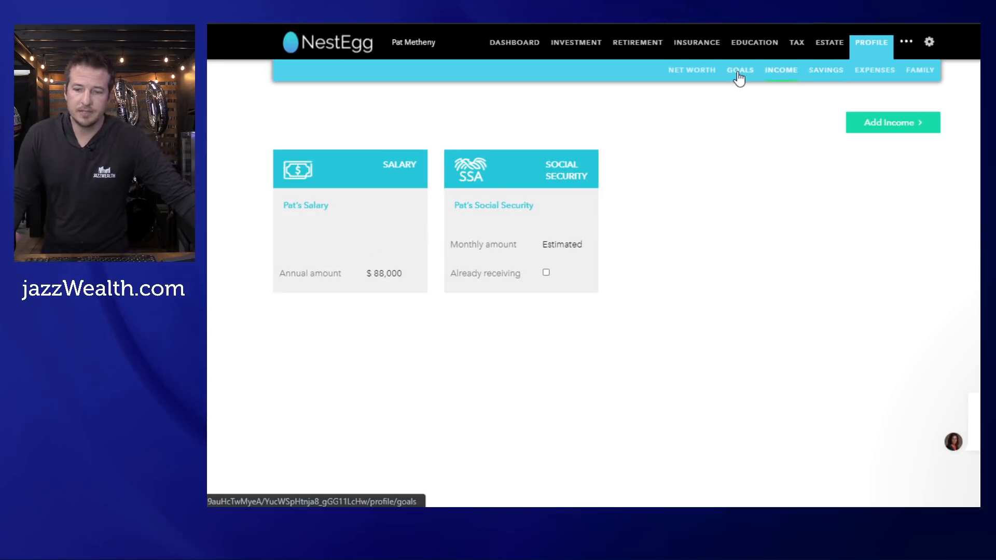
pyautogui.click(740, 70)
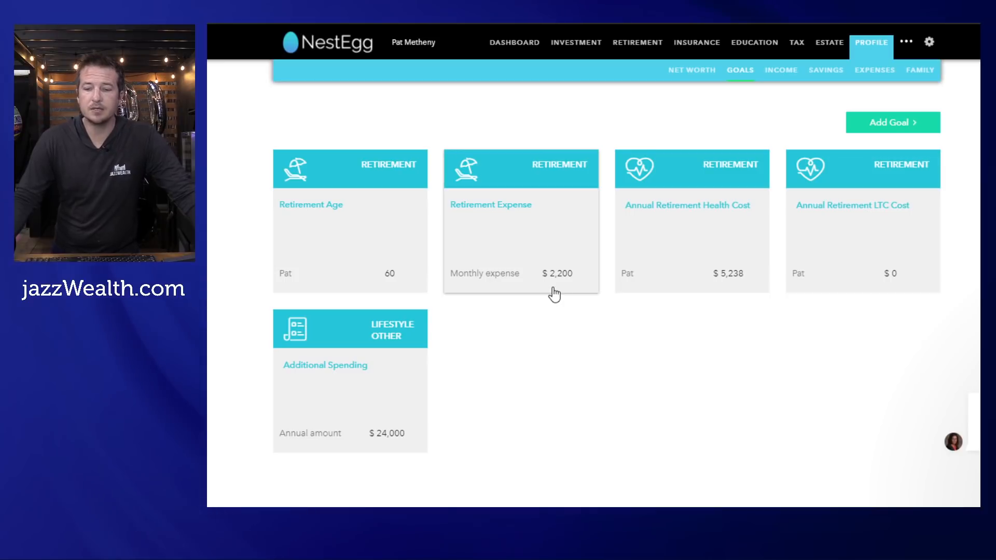
pyautogui.moveTo(692, 299)
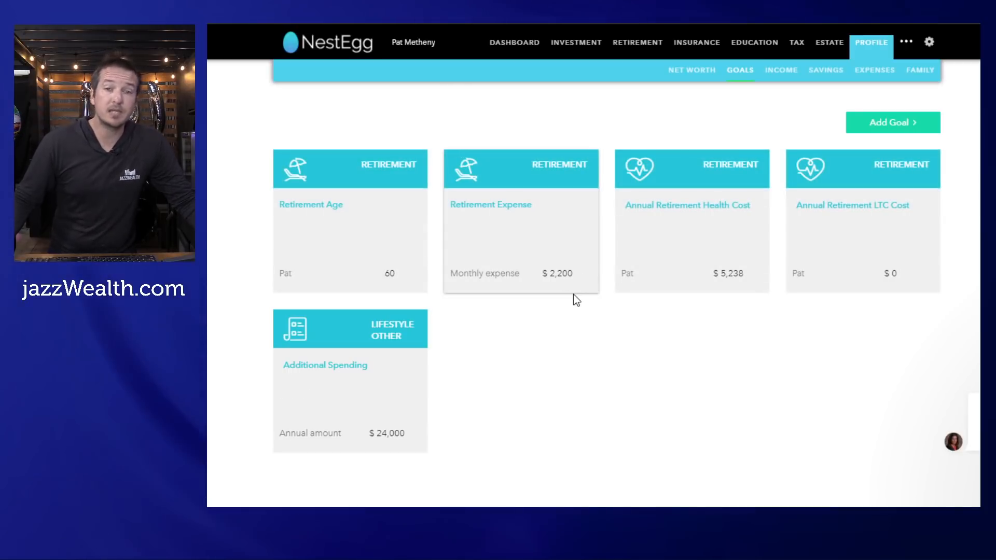
pyautogui.moveTo(575, 270)
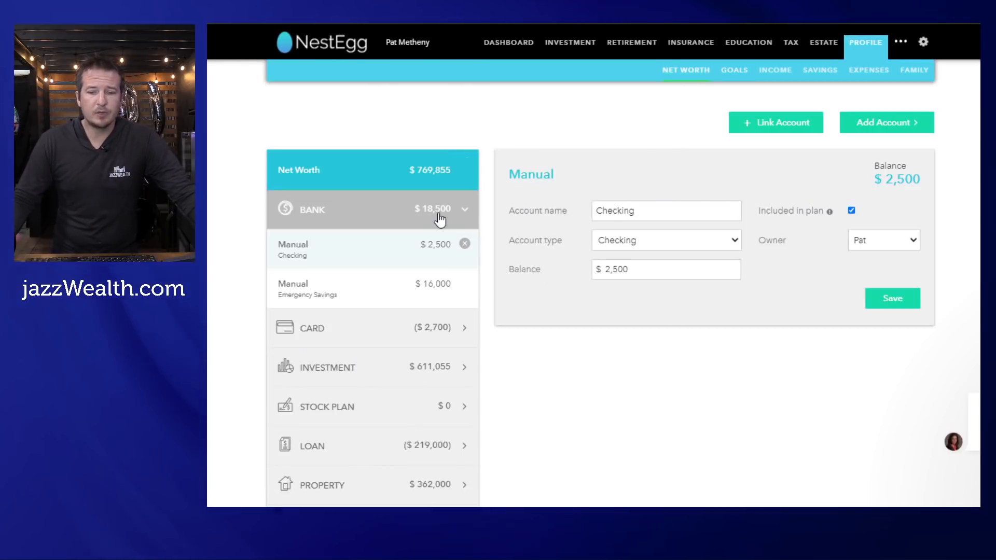
# - Collapse Bank, view the credit card account, then show the Primary Home property details
pyautogui.click(464, 209)
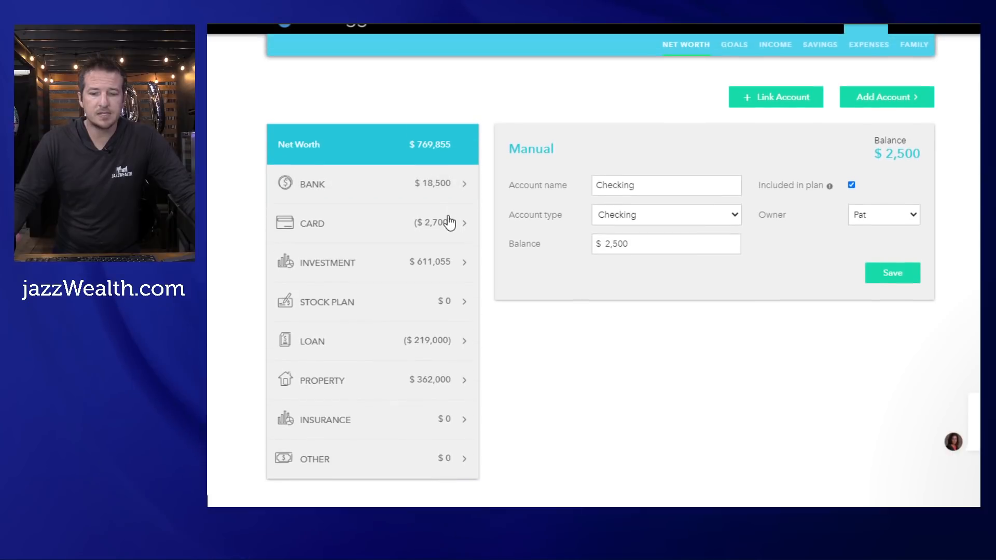
pyautogui.click(371, 223)
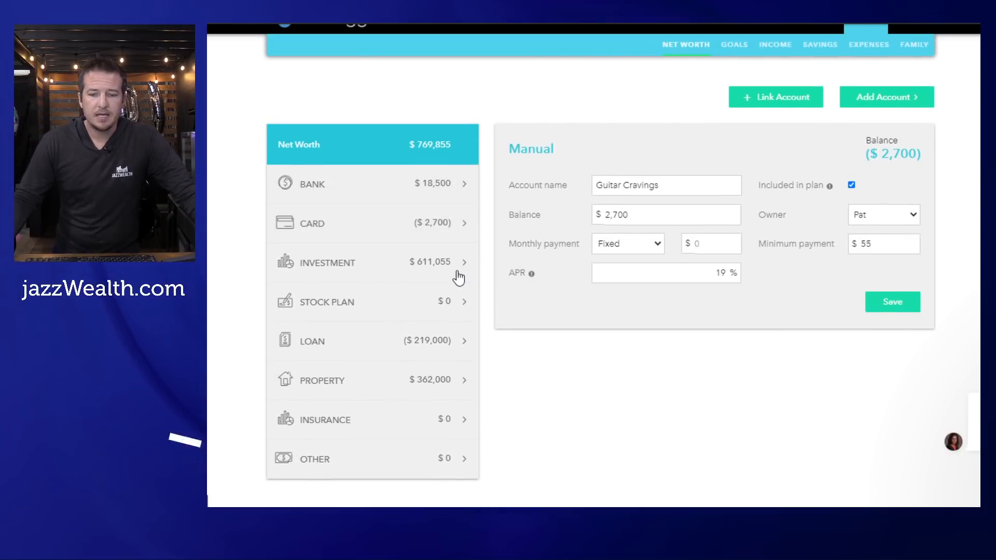
pyautogui.click(324, 263)
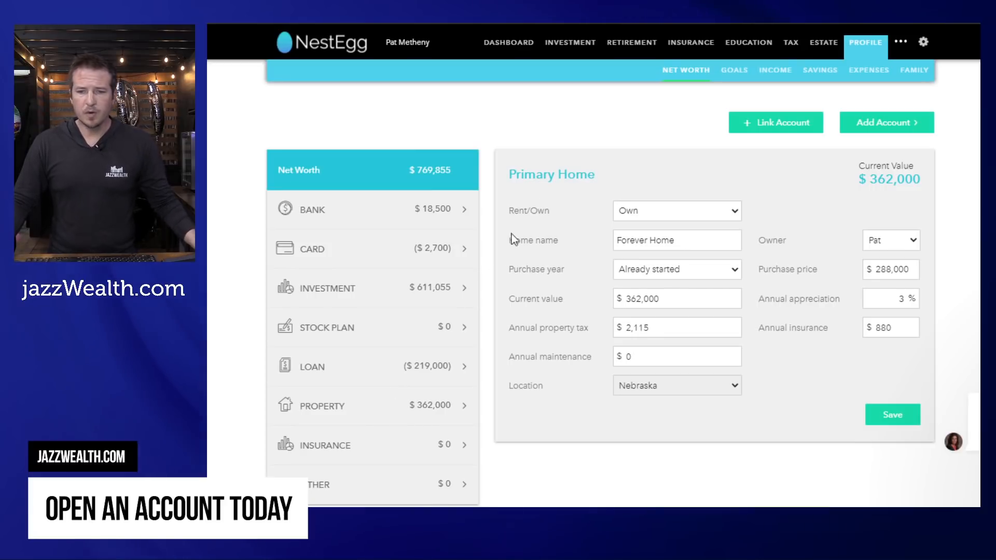
# - Show Retirement cash flows with the plan dropdown switched to Current plan
pyautogui.click(637, 42)
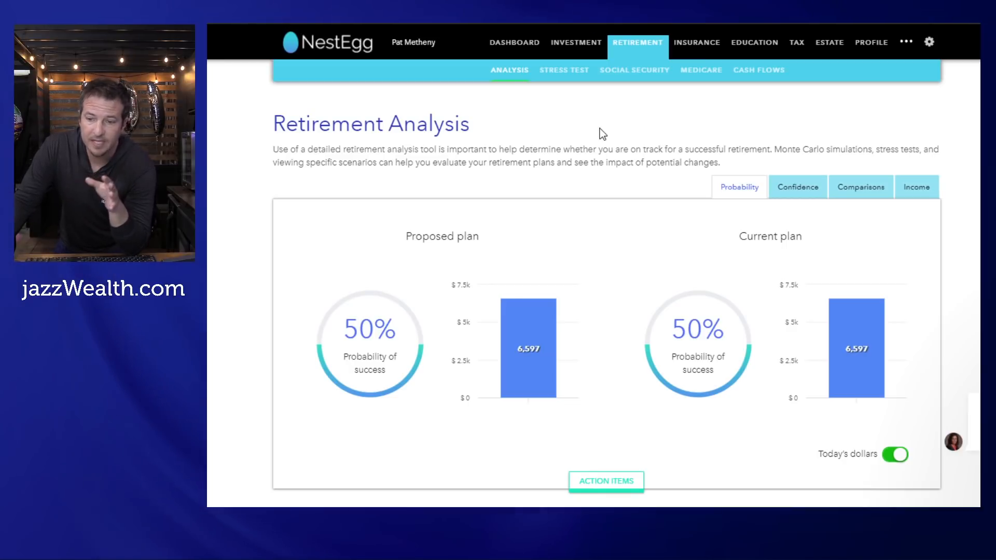
pyautogui.moveTo(748, 95)
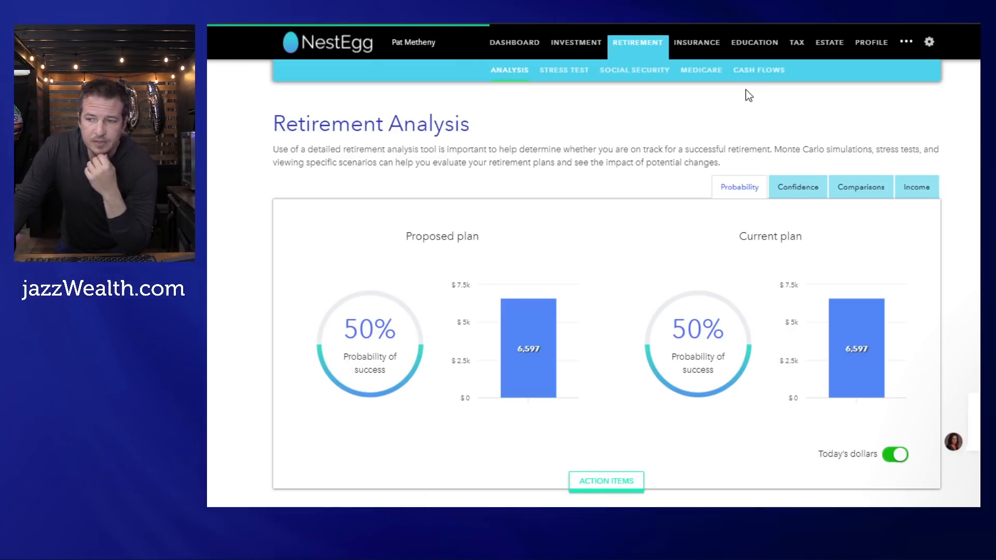
pyautogui.click(758, 69)
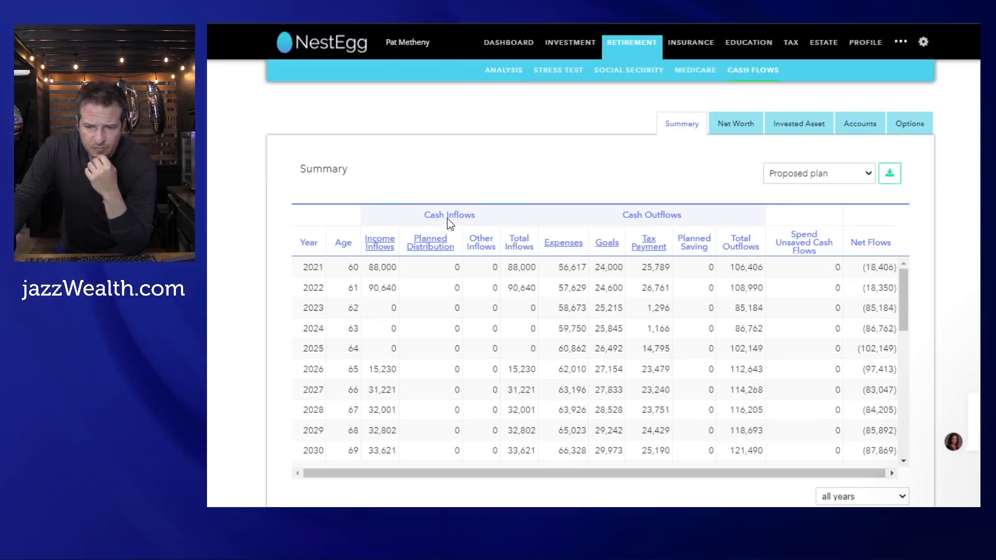
pyautogui.click(819, 173)
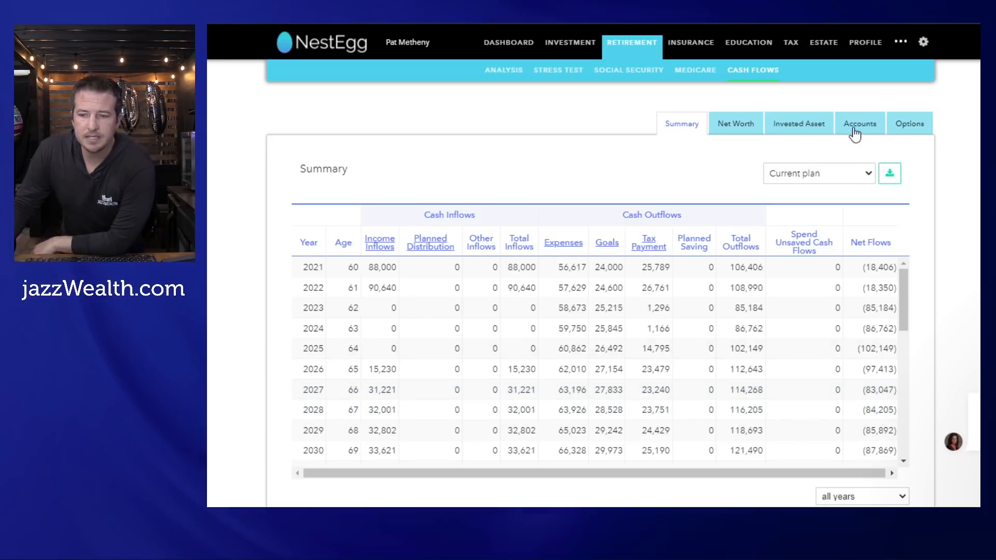
# - Break cash flows down by account showing withdrawals per account, and review the years
pyautogui.click(859, 124)
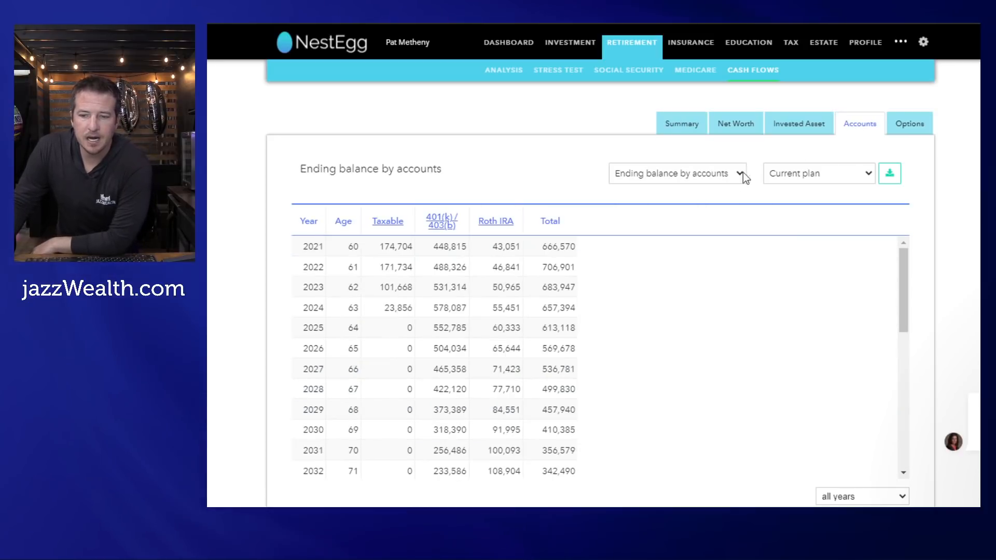
pyautogui.click(678, 173)
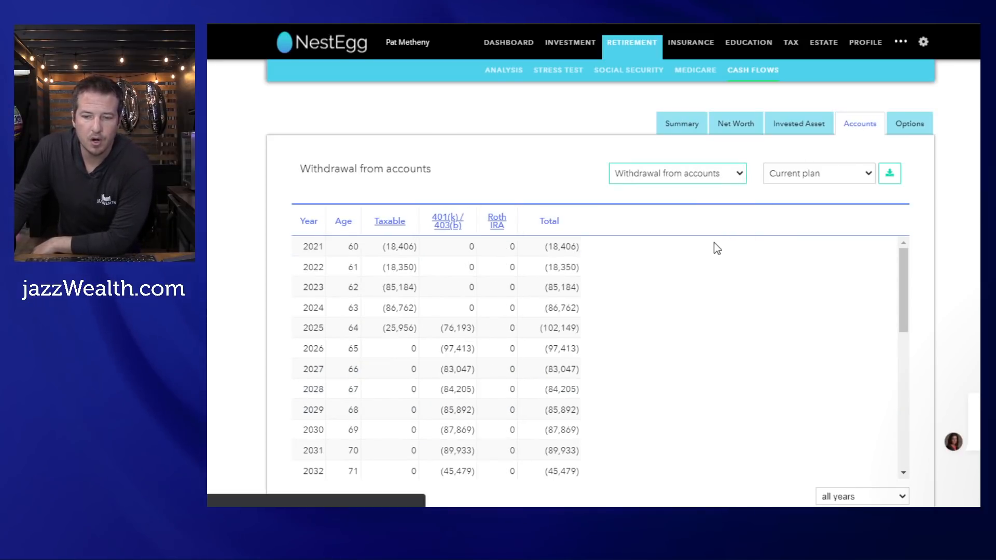
pyautogui.moveTo(802, 194)
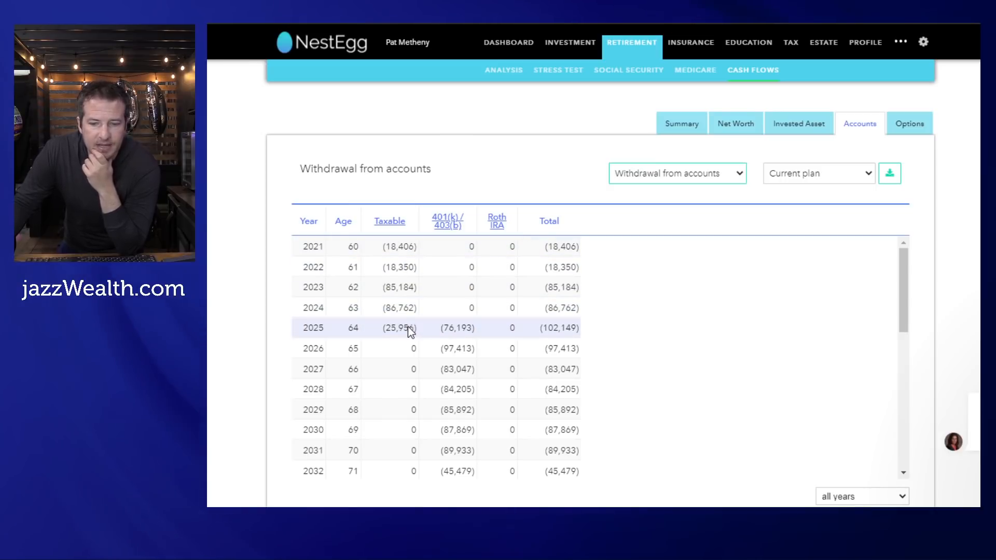
pyautogui.moveTo(425, 330)
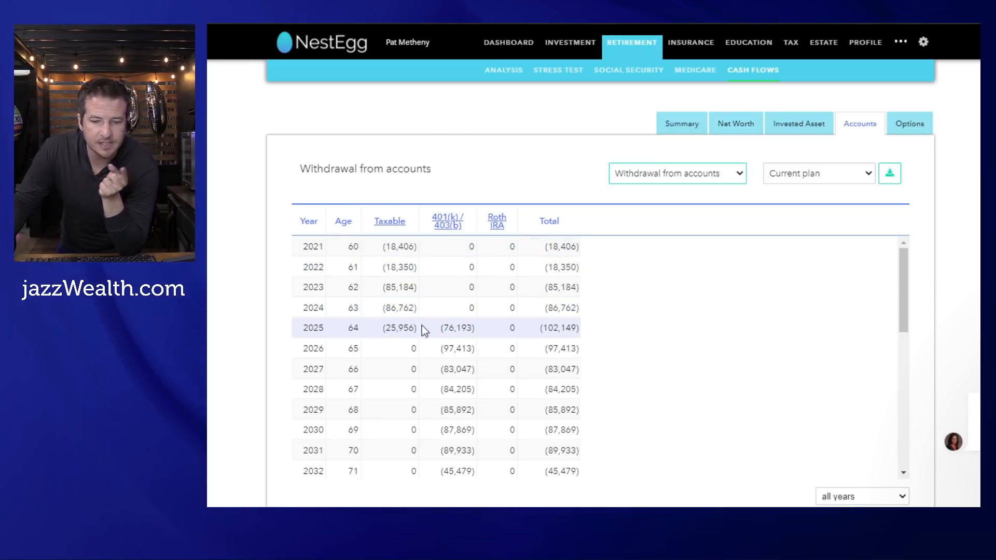
pyautogui.moveTo(458, 343)
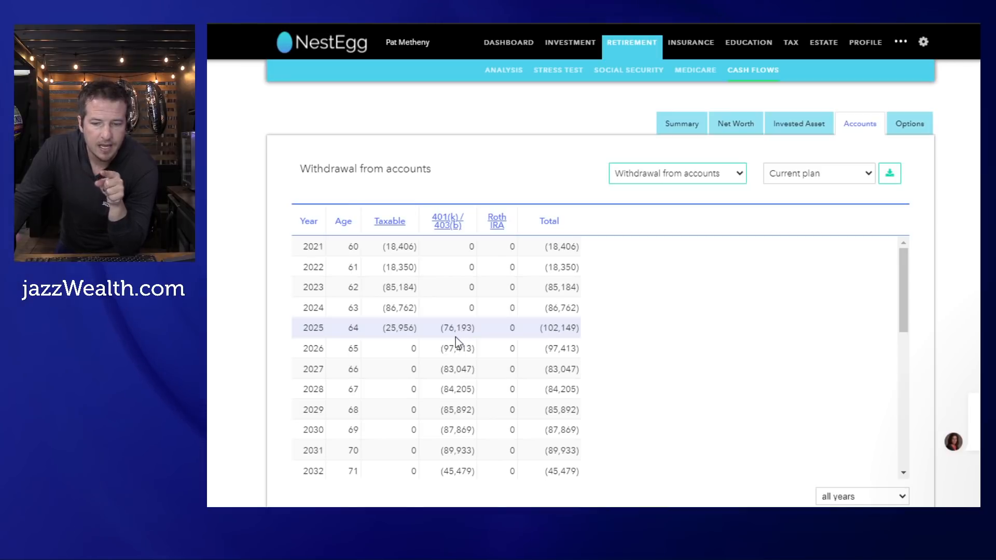
pyautogui.scroll(-3)
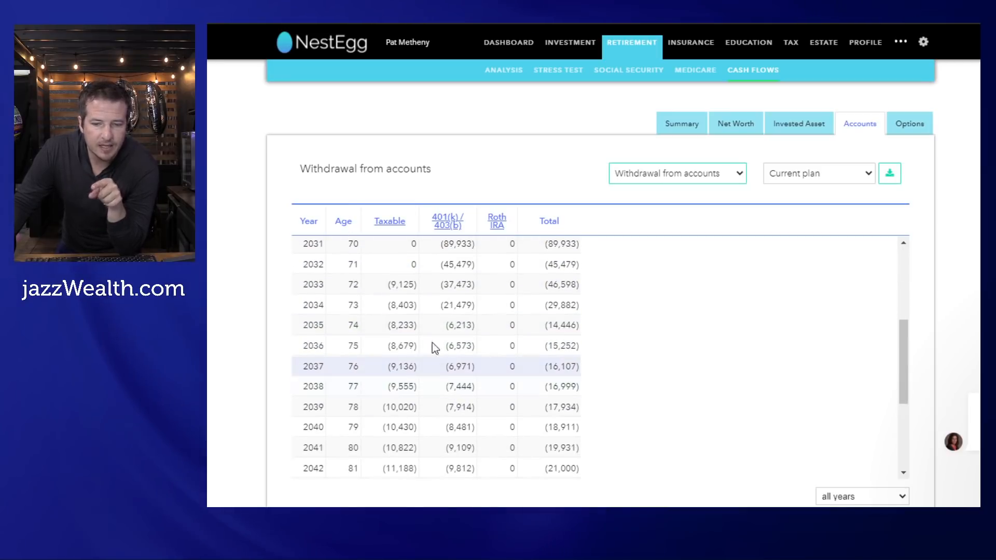
pyautogui.moveTo(445, 392)
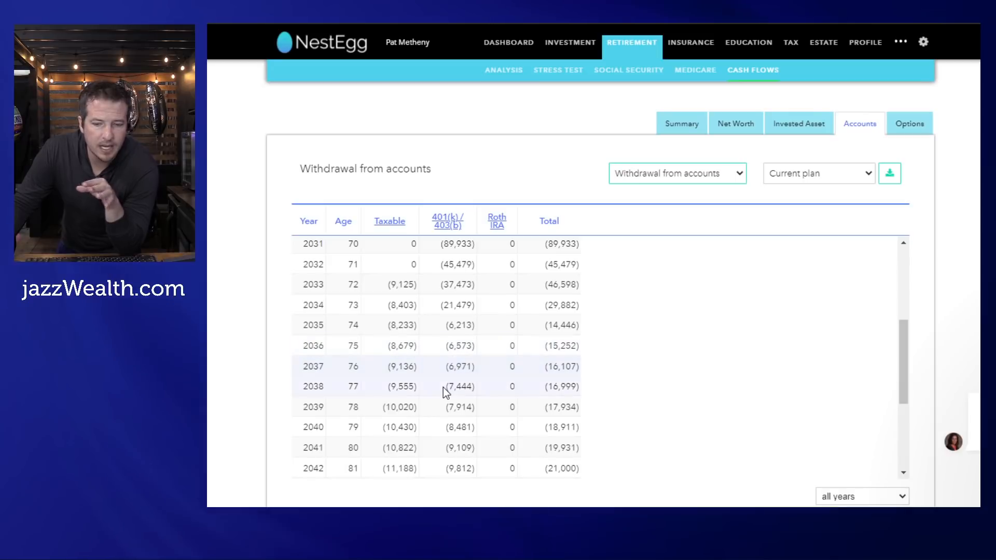
pyautogui.scroll(3)
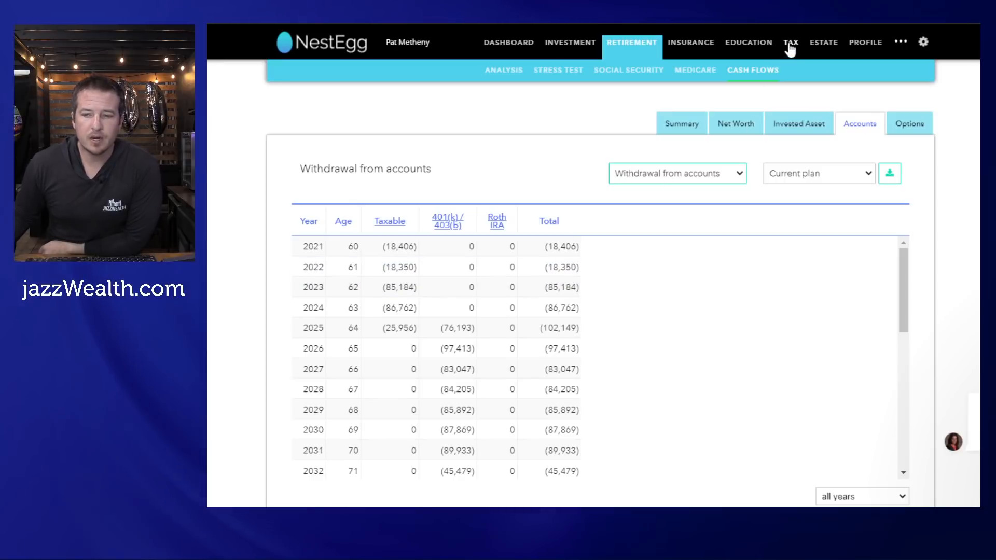
pyautogui.click(791, 42)
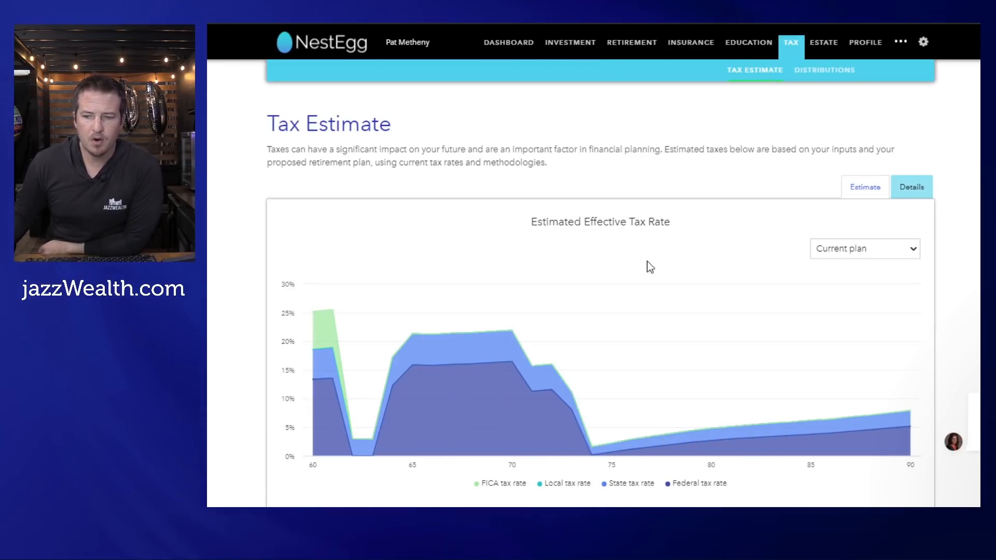
pyautogui.click(830, 69)
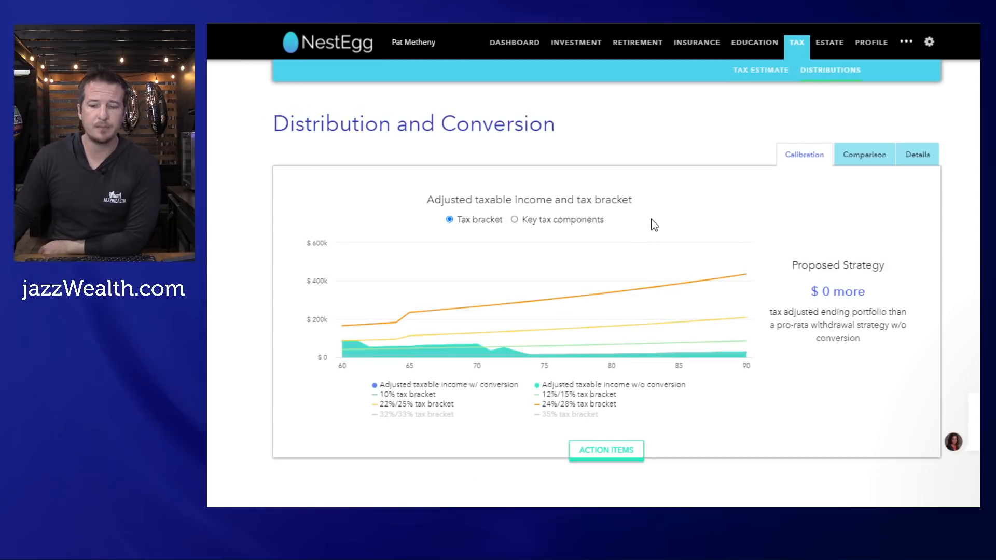
pyautogui.scroll(-3)
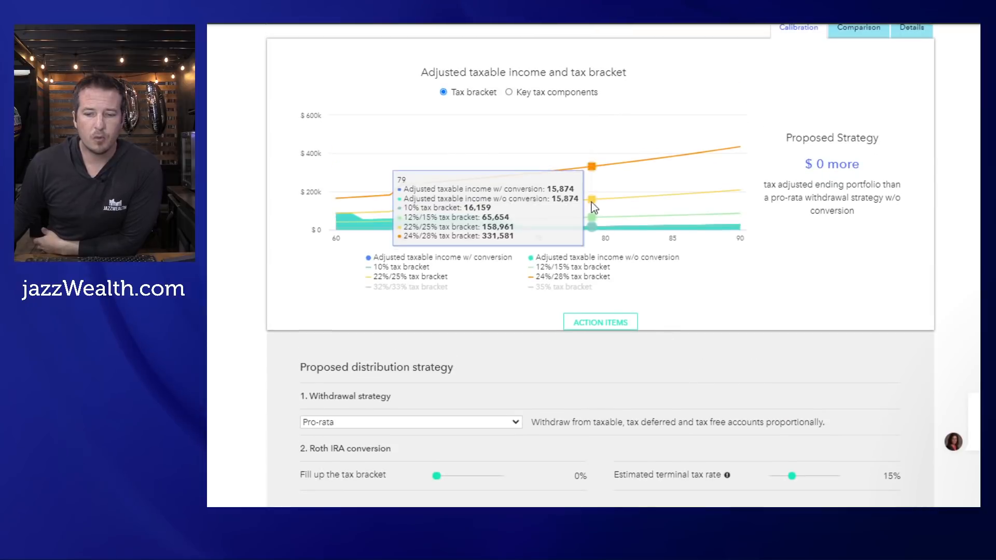
pyautogui.moveTo(830, 166)
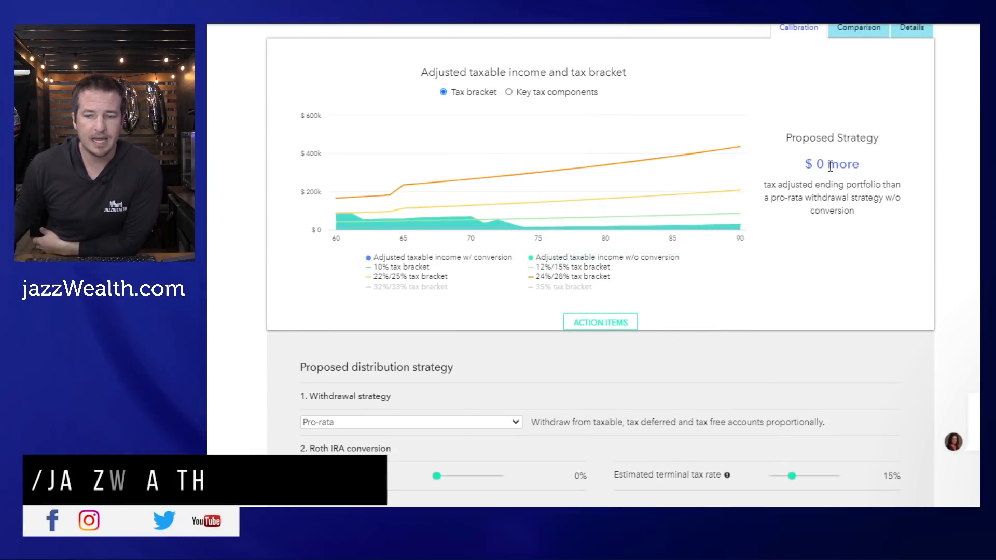
# - Choose the 'Standard - taxable, tax deferred, tax free' withdrawal strategy
pyautogui.click(410, 422)
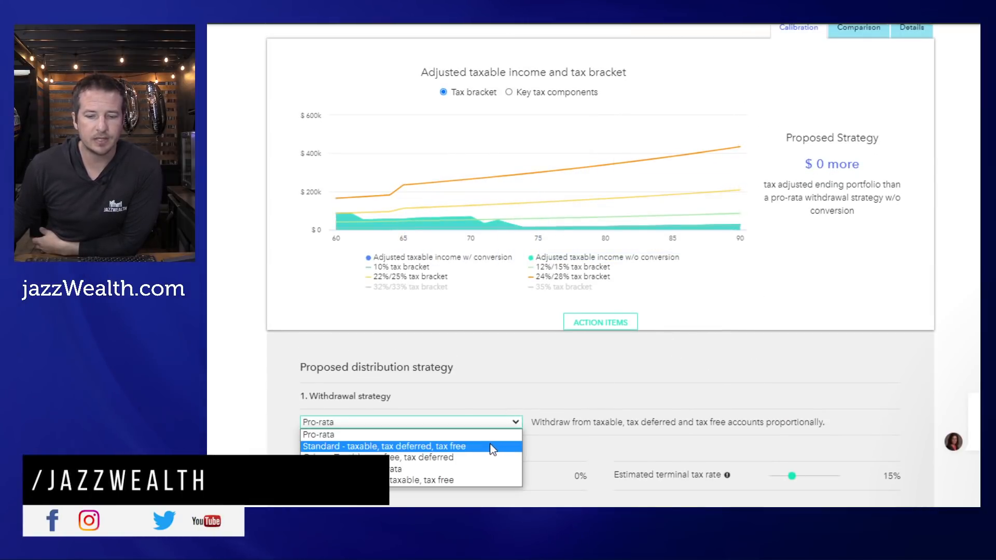
pyautogui.click(384, 446)
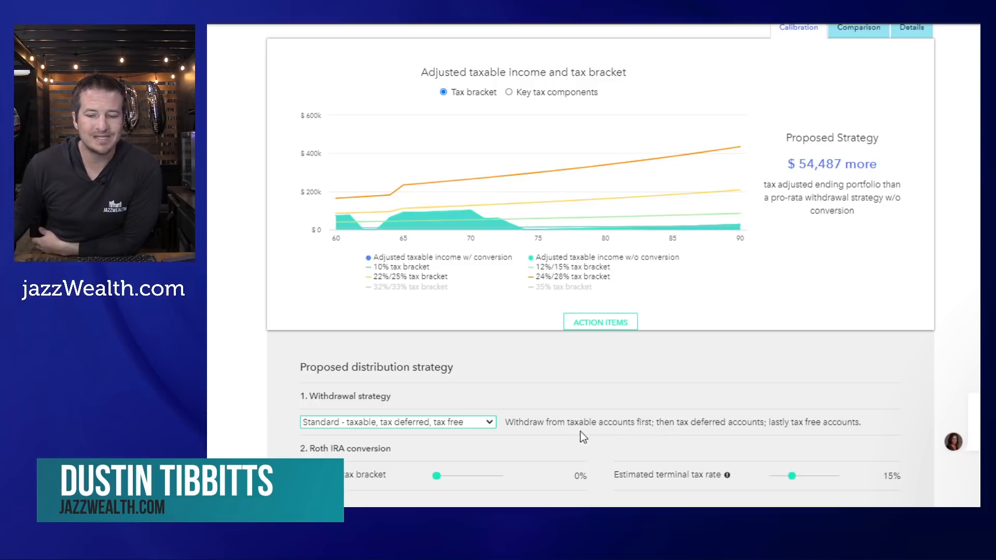
pyautogui.moveTo(635, 442)
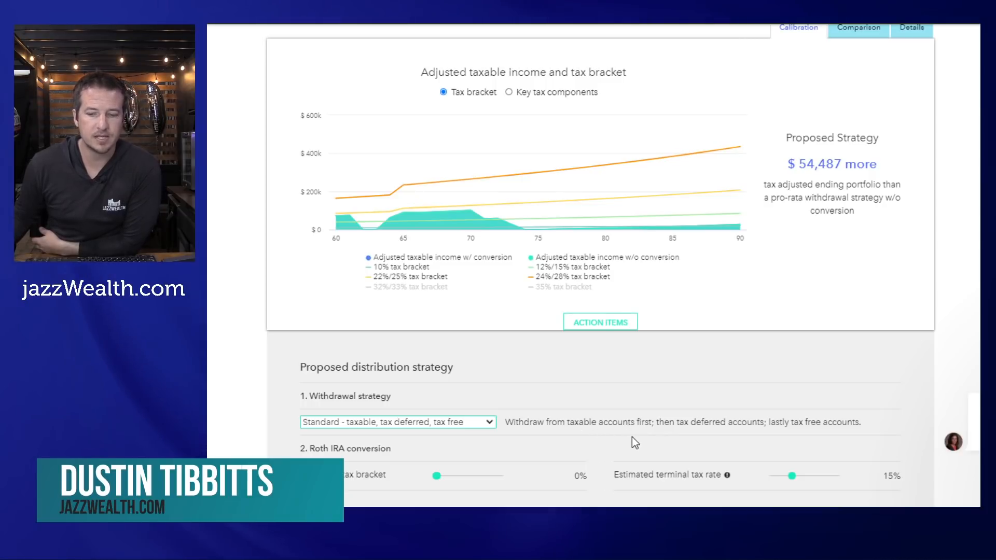
pyautogui.moveTo(807, 442)
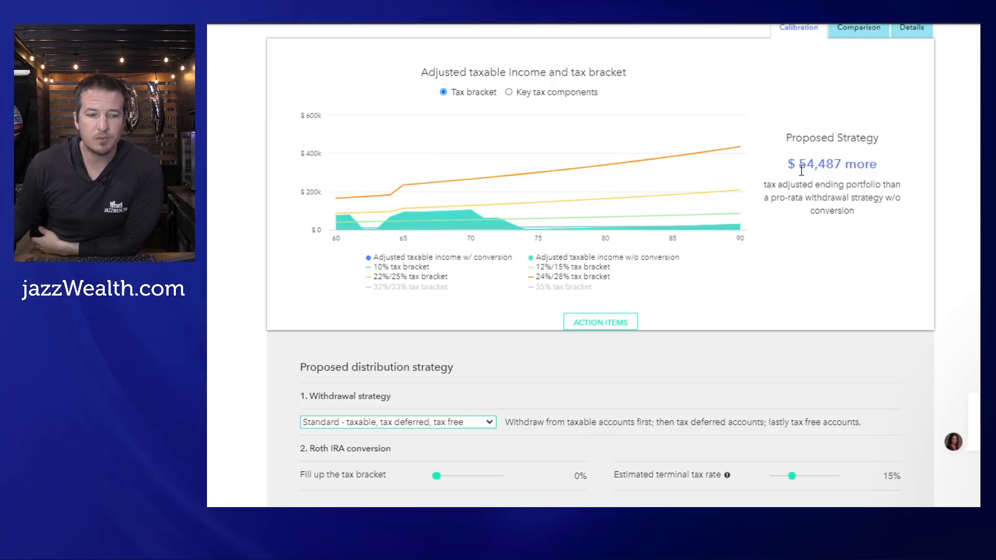
pyautogui.scroll(3)
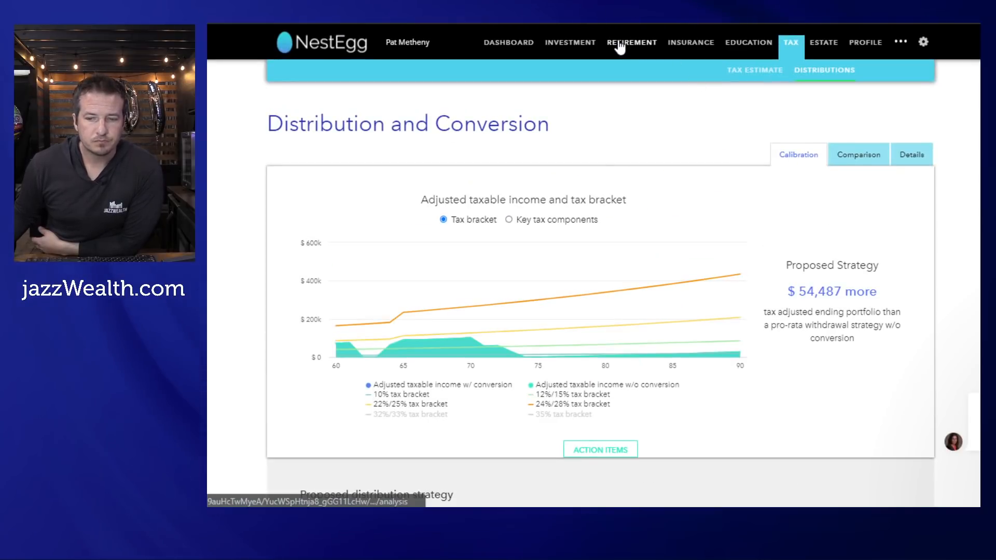
# - Review the retirement analysis success probability, then show Investment asset allocation
pyautogui.click(632, 42)
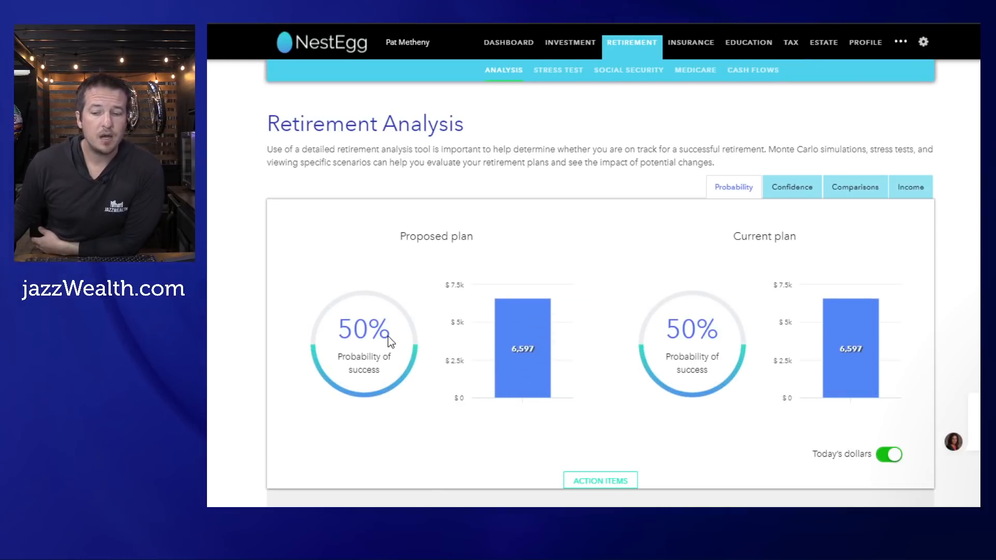
pyautogui.scroll(-3)
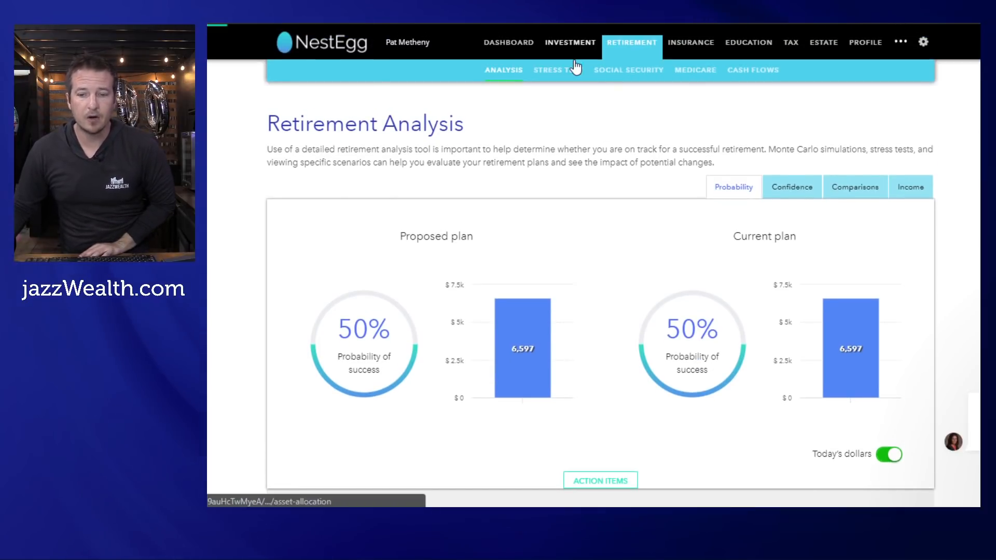
pyautogui.click(570, 42)
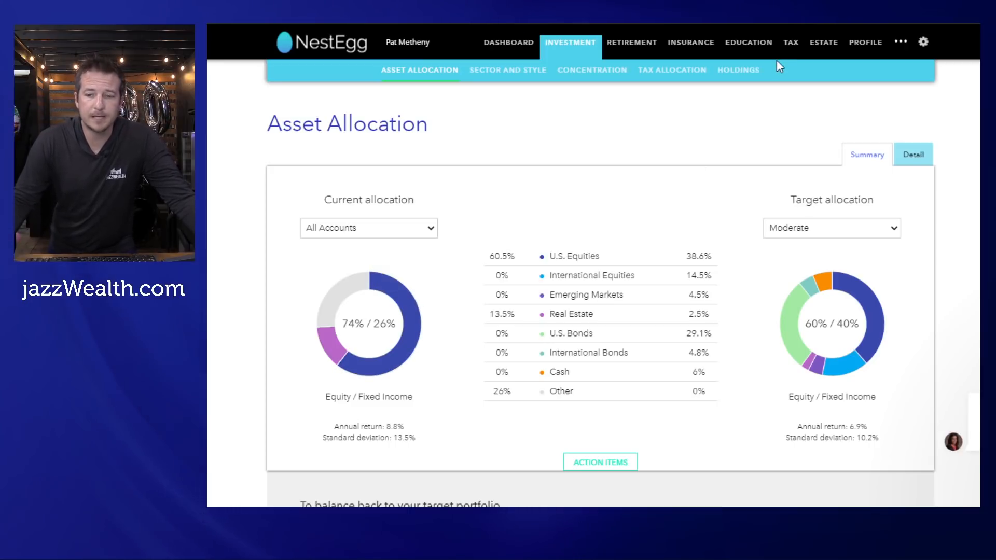
# - Show per-account withdrawals in Retirement cash flows for the Proposed plan
pyautogui.click(632, 41)
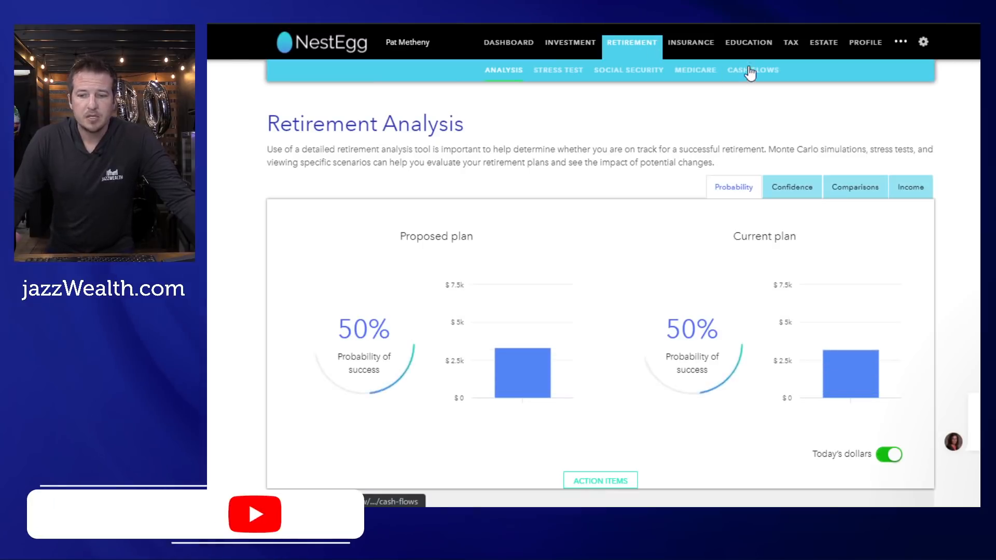
pyautogui.click(752, 70)
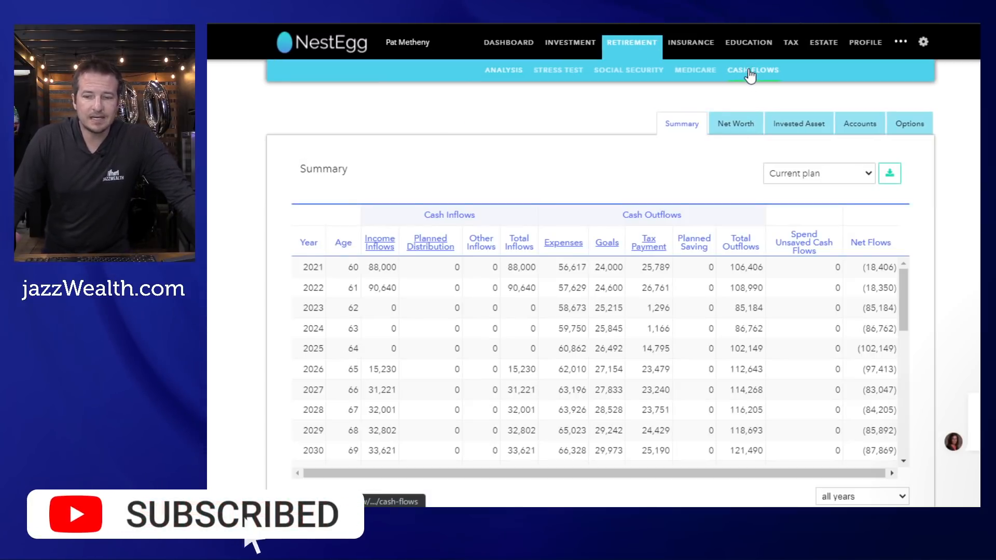
pyautogui.click(859, 123)
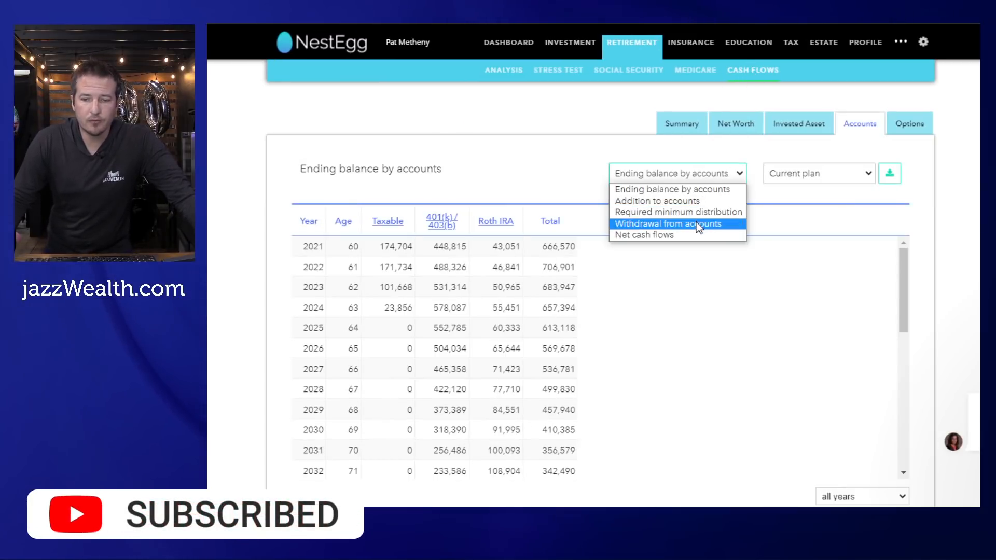
pyautogui.click(667, 224)
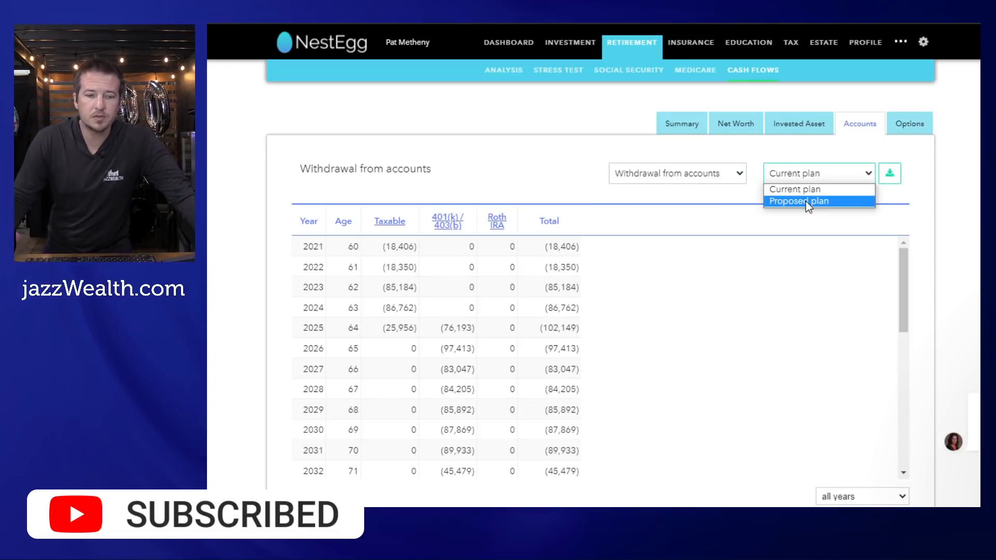
pyautogui.click(802, 200)
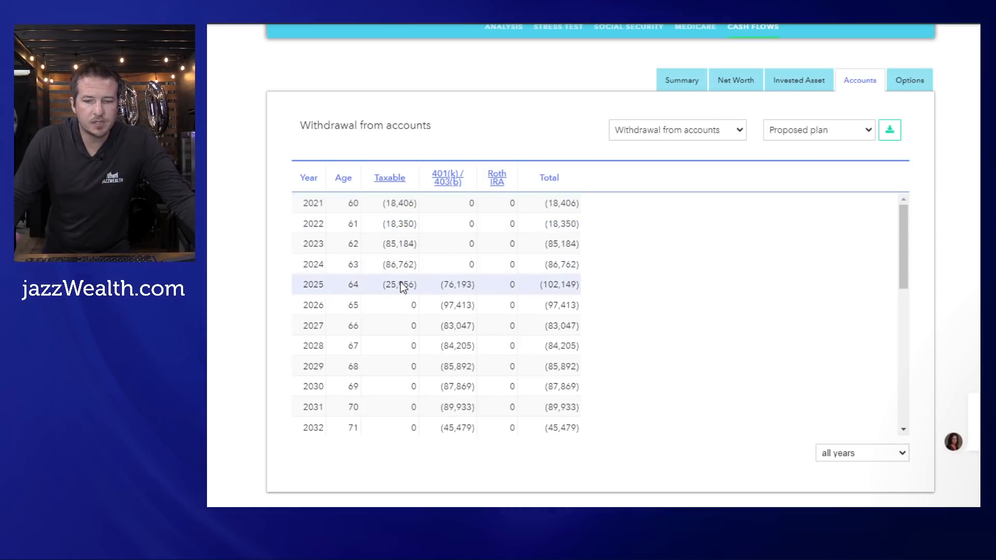
pyautogui.moveTo(457, 289)
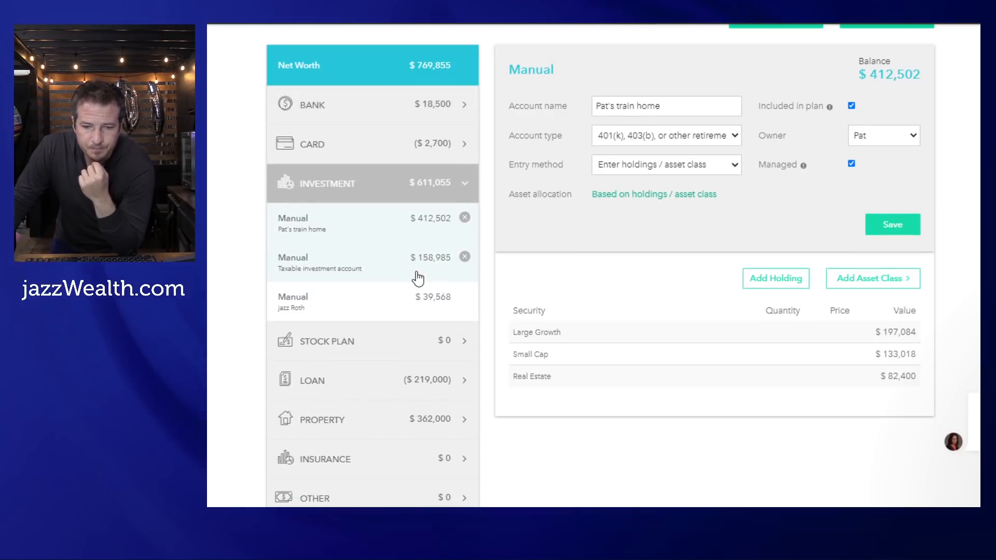
pyautogui.moveTo(378, 272)
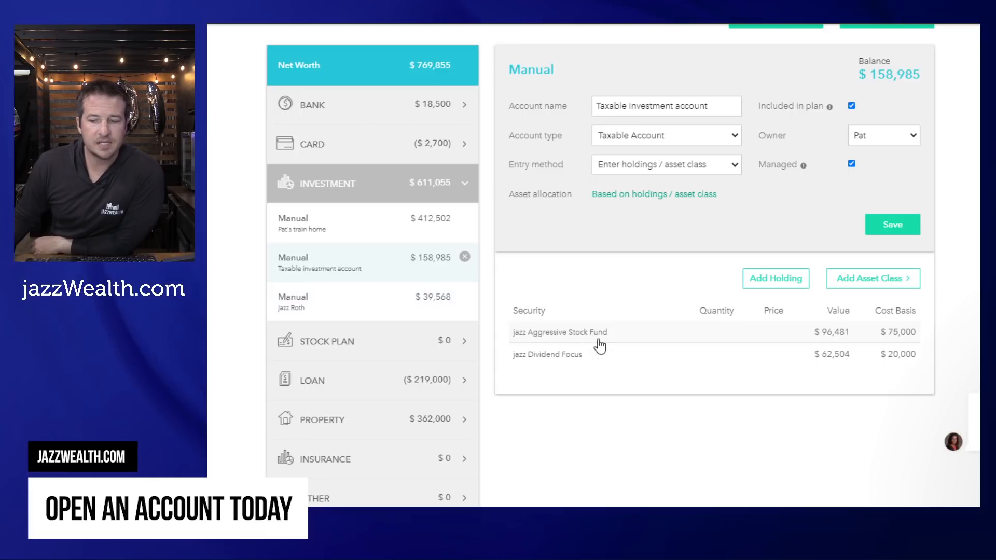
pyautogui.moveTo(553, 305)
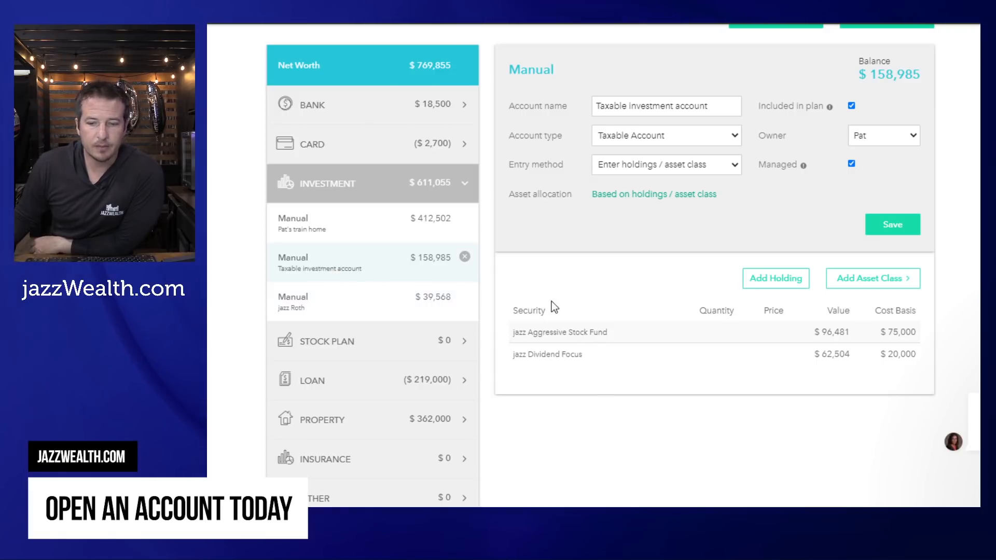
pyautogui.moveTo(661, 364)
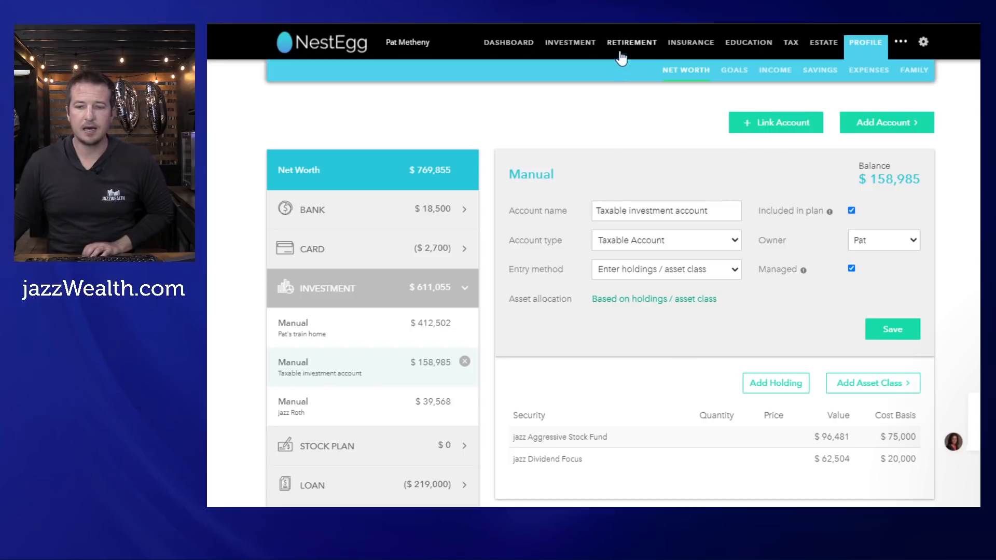
# - Return to per-account cash flows and switch from ending balances to withdrawals
pyautogui.click(632, 42)
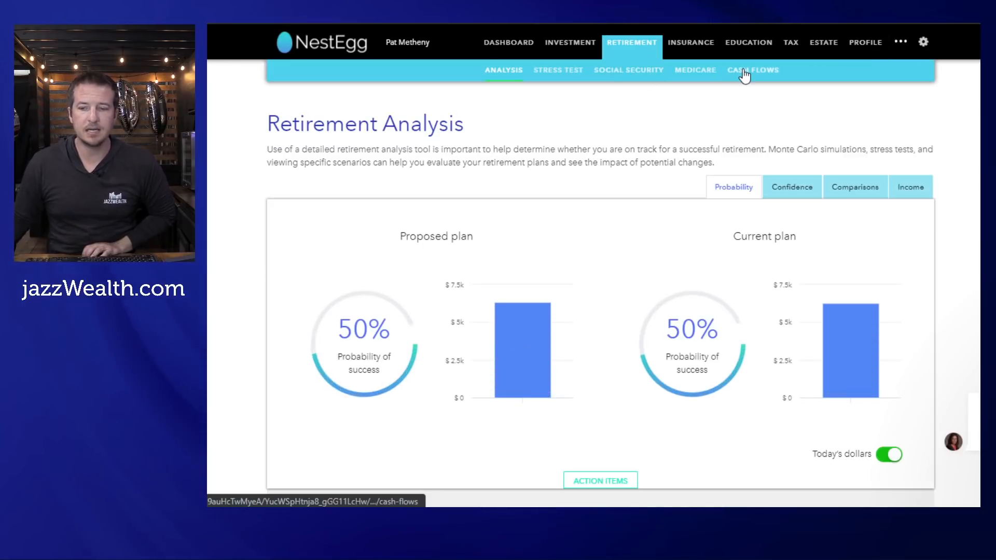
pyautogui.click(753, 70)
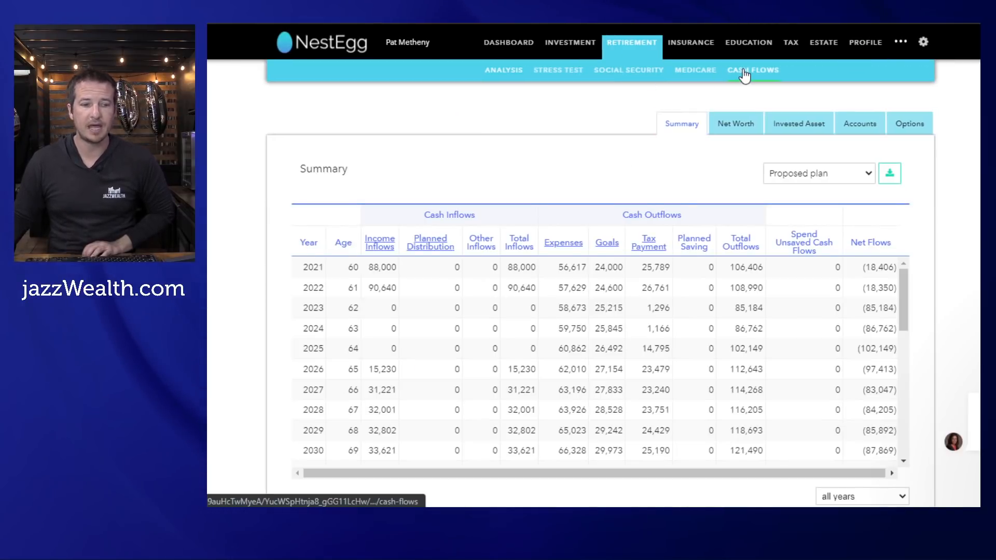
pyautogui.click(859, 124)
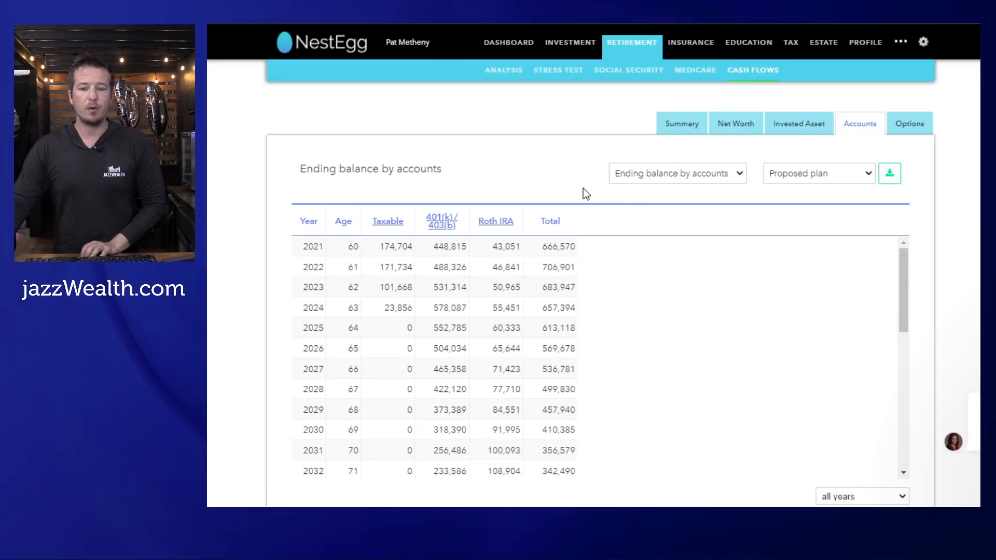
pyautogui.click(677, 173)
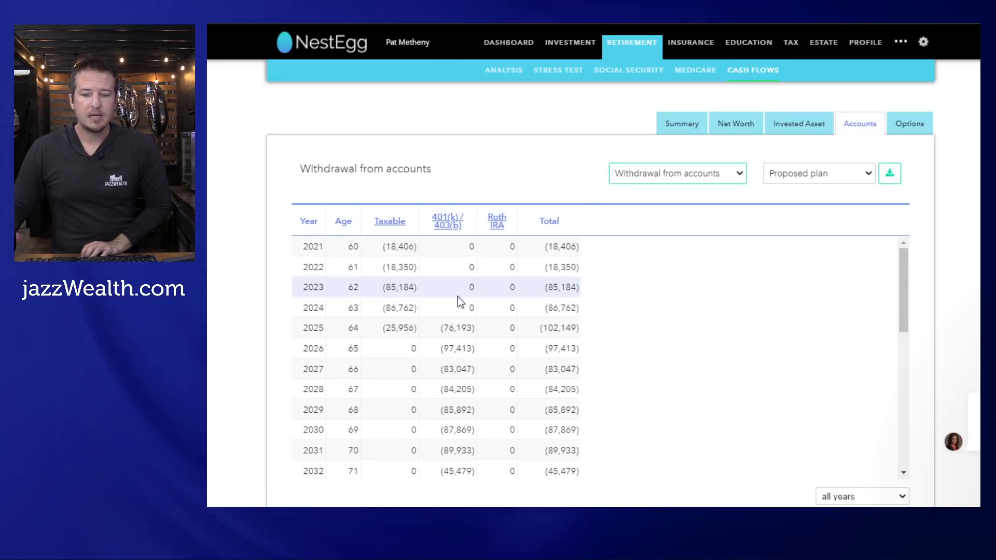
pyautogui.moveTo(458, 328)
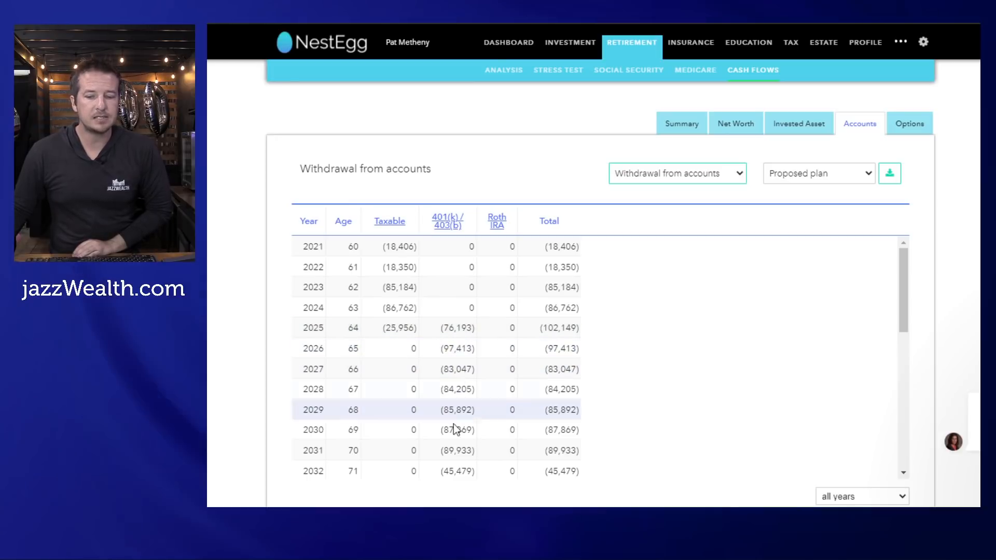
pyautogui.moveTo(870, 56)
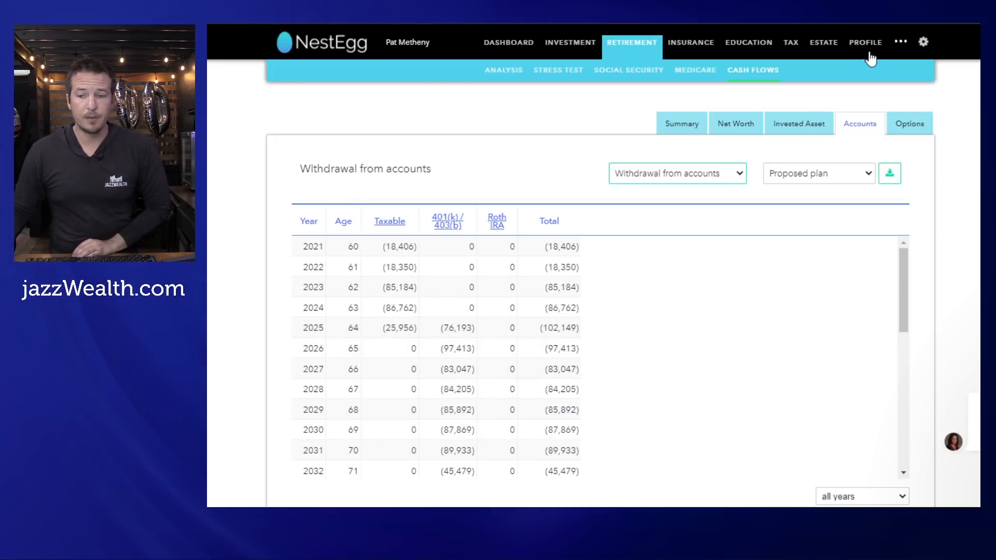
# - Show the net worth list with the investment accounts group expanded
pyautogui.click(865, 43)
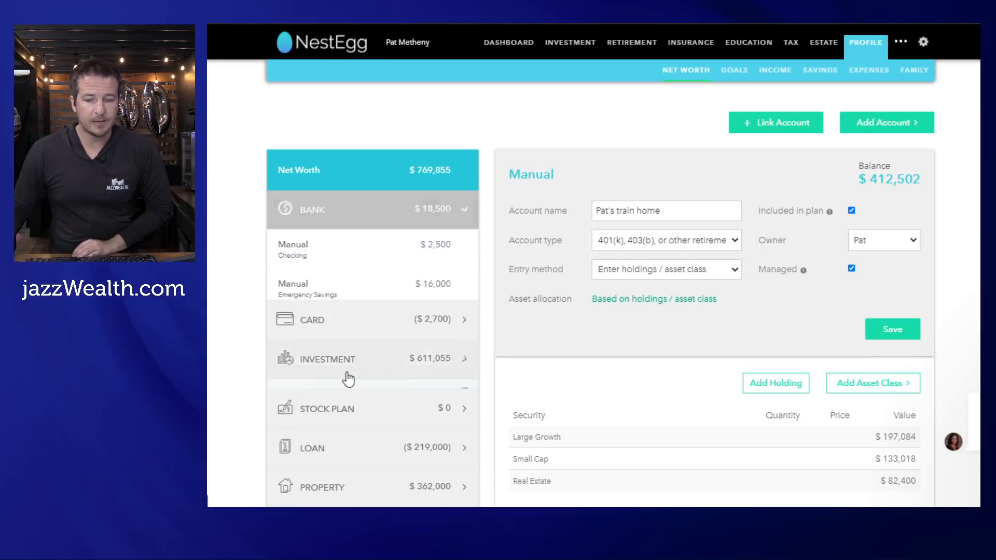
pyautogui.click(349, 358)
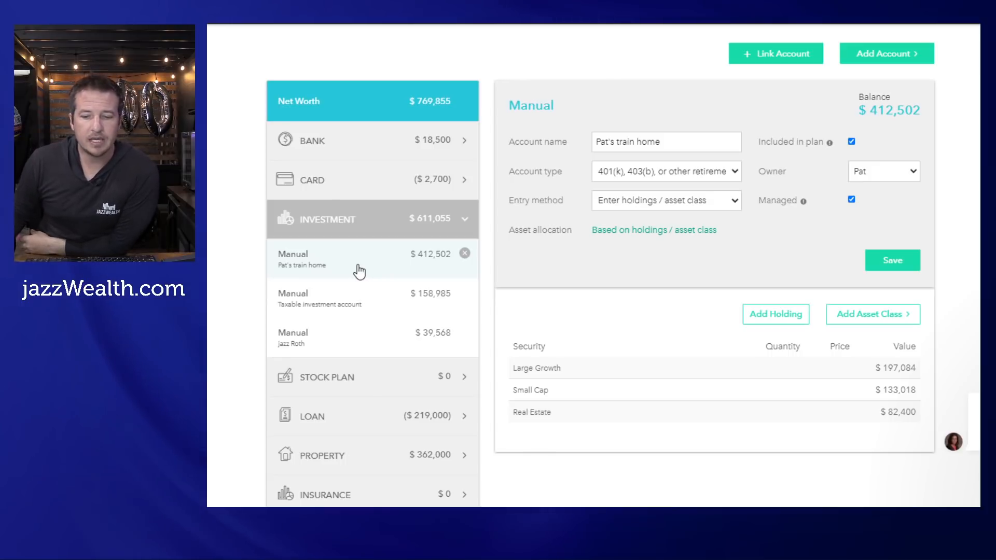
pyautogui.moveTo(602, 415)
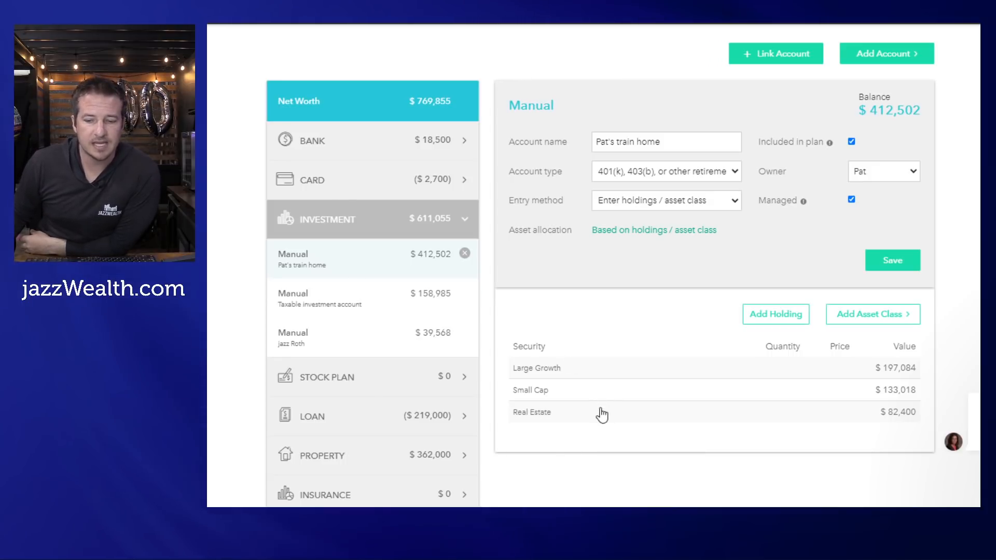
pyautogui.moveTo(603, 378)
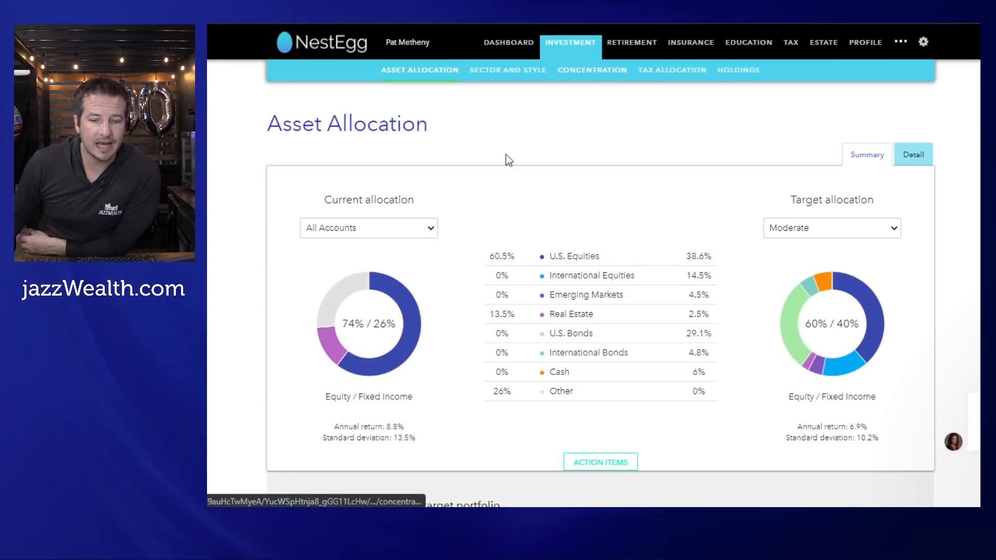
# - Limit the current allocation view to Pat's train home 401(k) account
pyautogui.click(368, 227)
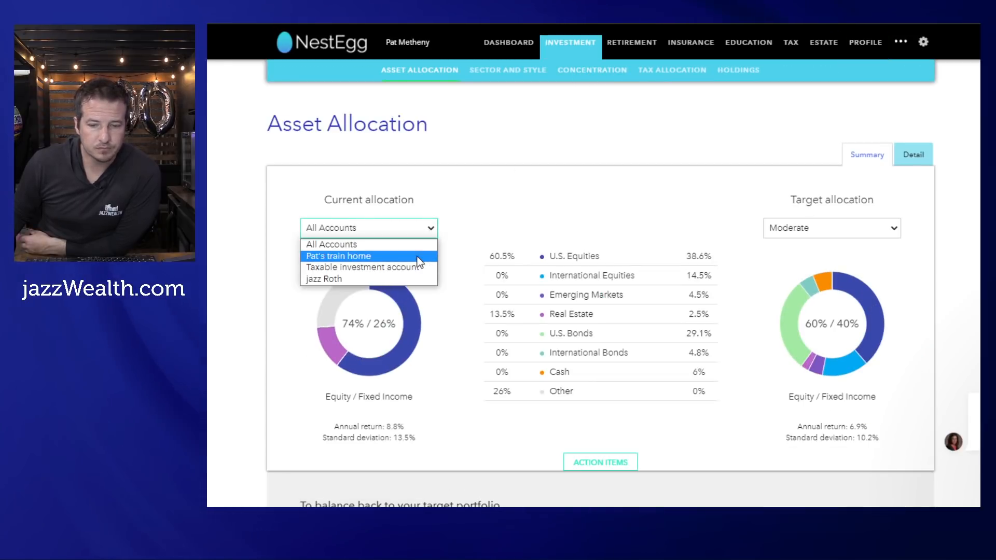
pyautogui.click(338, 256)
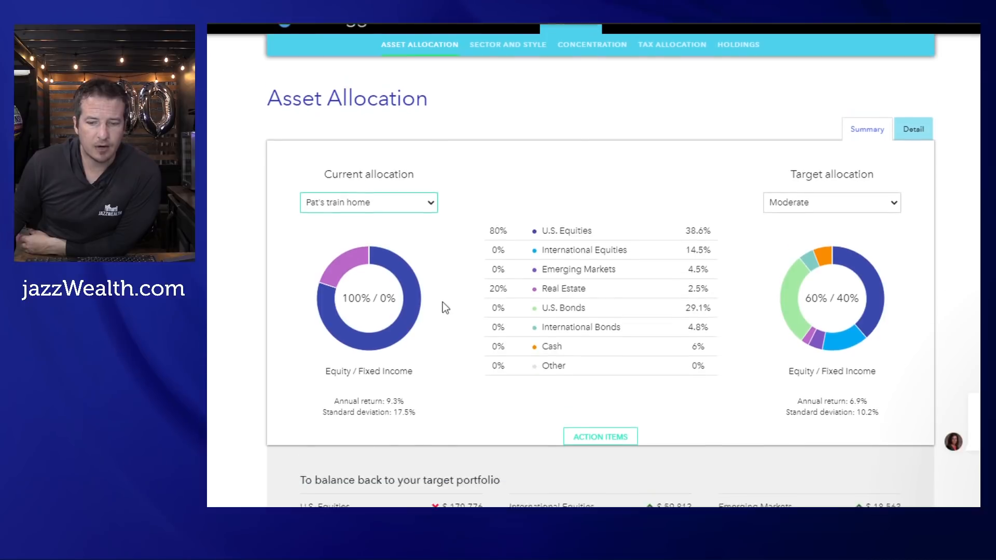
pyautogui.scroll(-3)
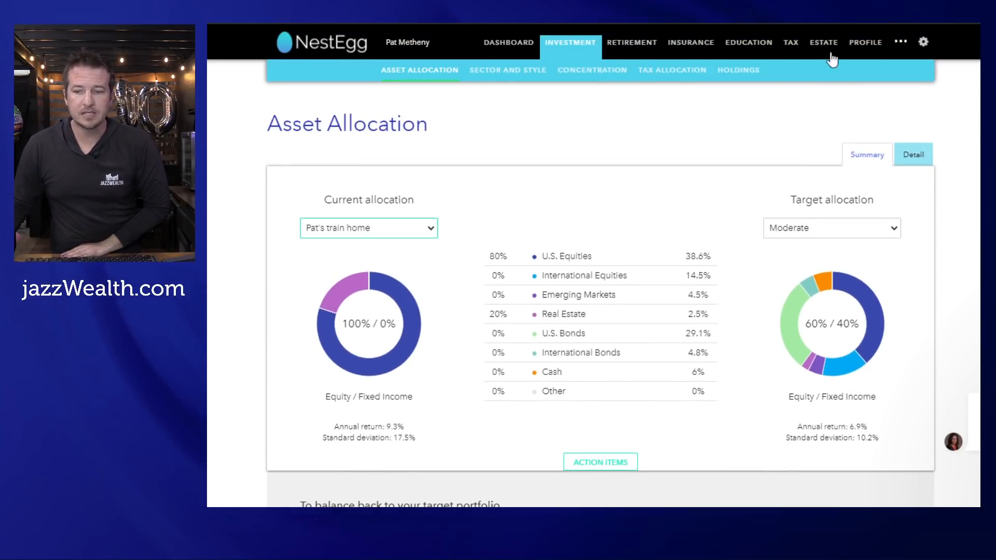
# - Show the proposed plan's cash flows by account as ending balances
pyautogui.click(632, 41)
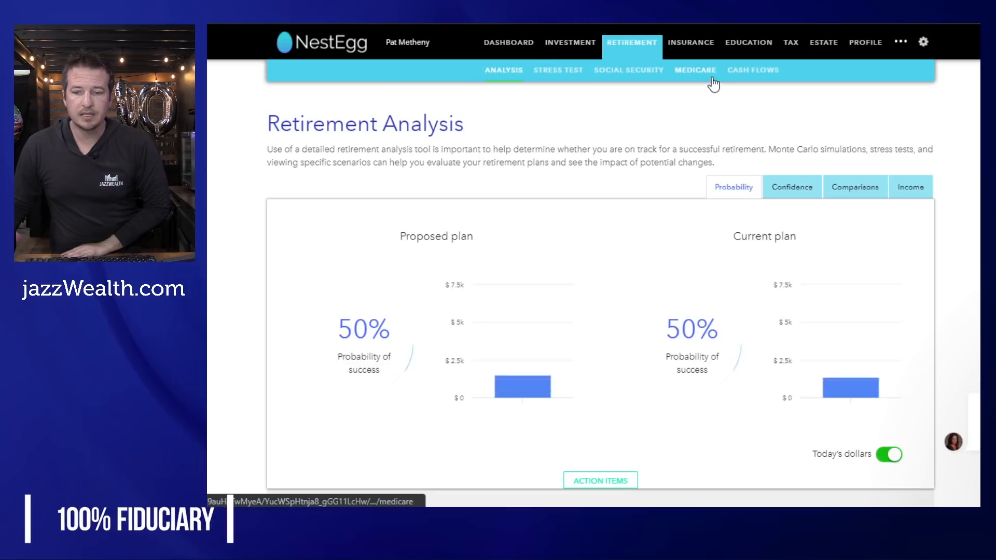
pyautogui.click(753, 69)
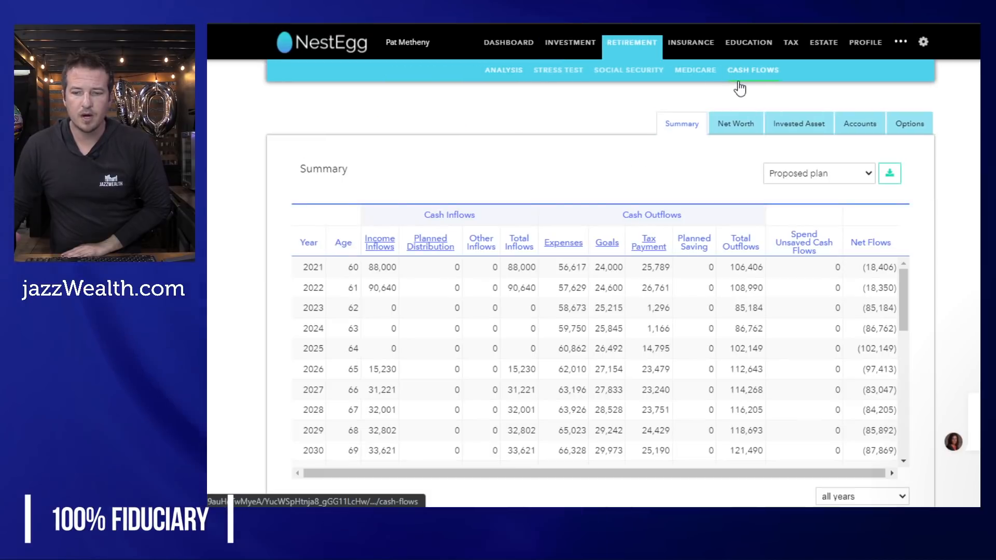
pyautogui.click(859, 123)
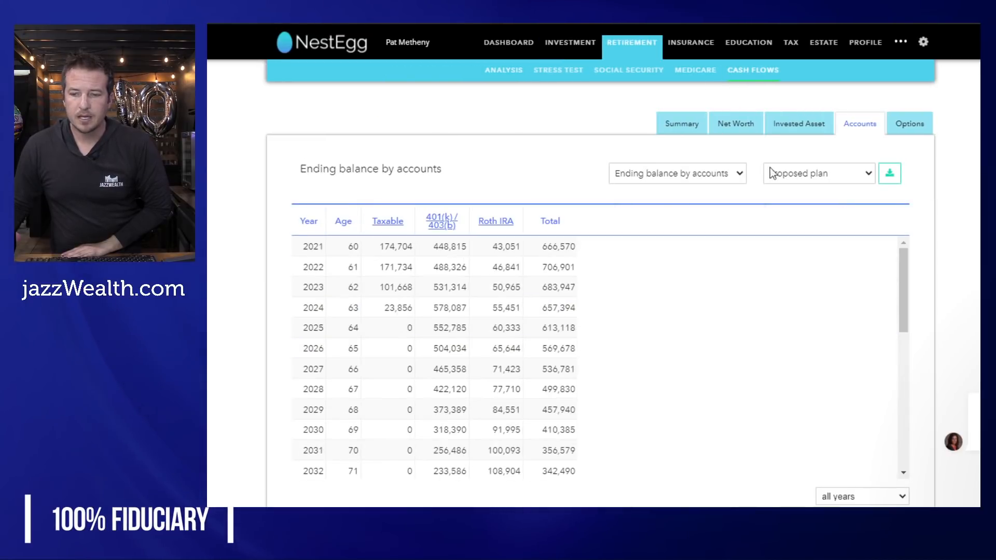
pyautogui.click(676, 173)
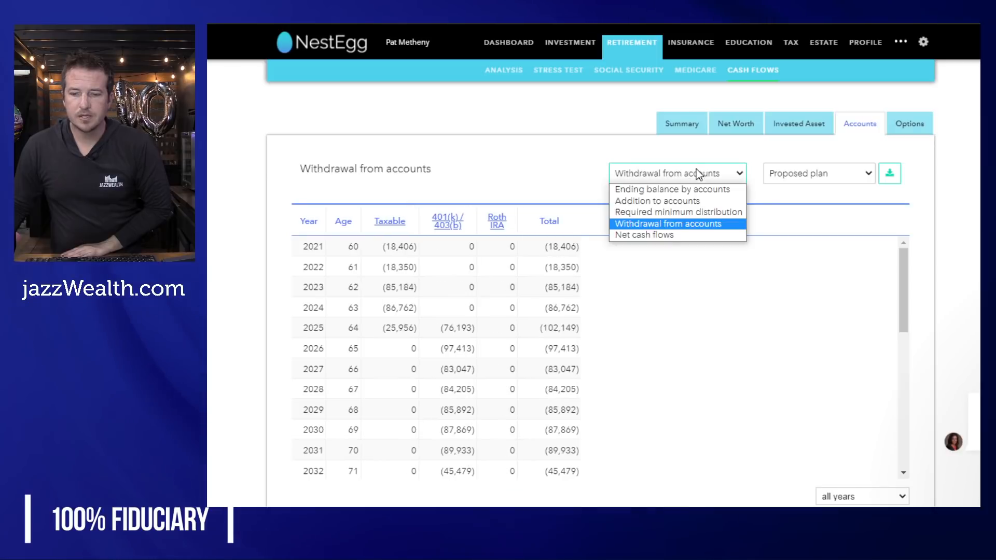
pyautogui.click(671, 189)
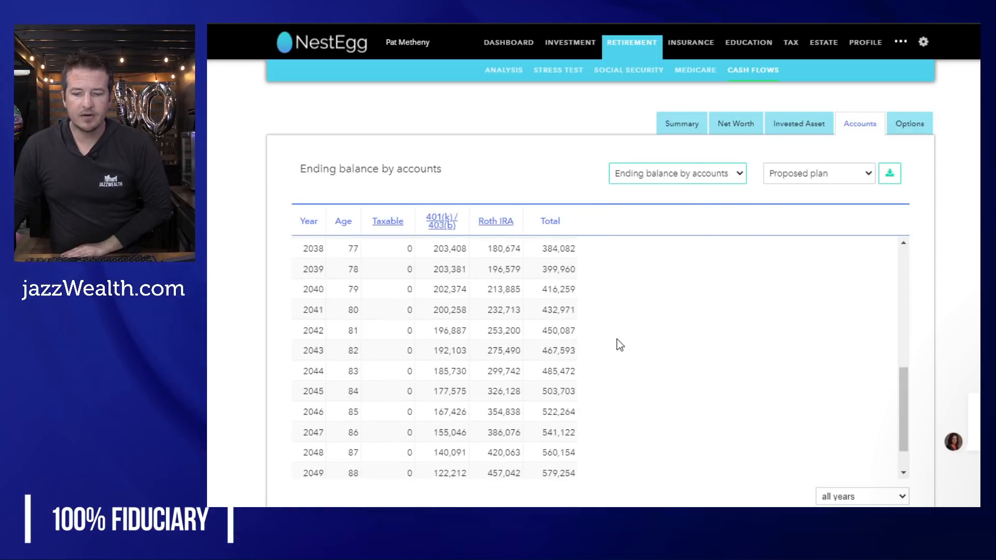
# - Switch the account report to yearly withdrawals from each account and review through 2051
pyautogui.click(677, 173)
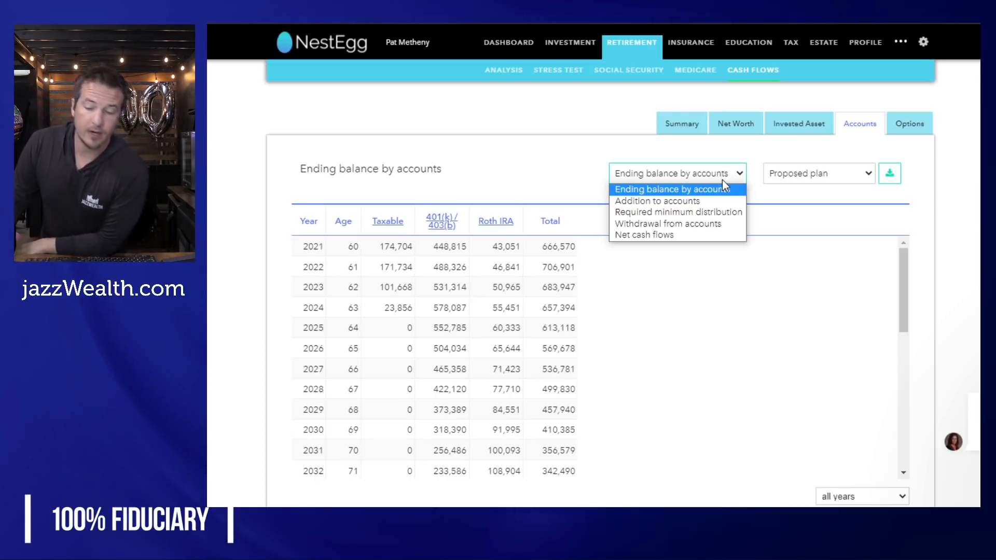
pyautogui.click(667, 225)
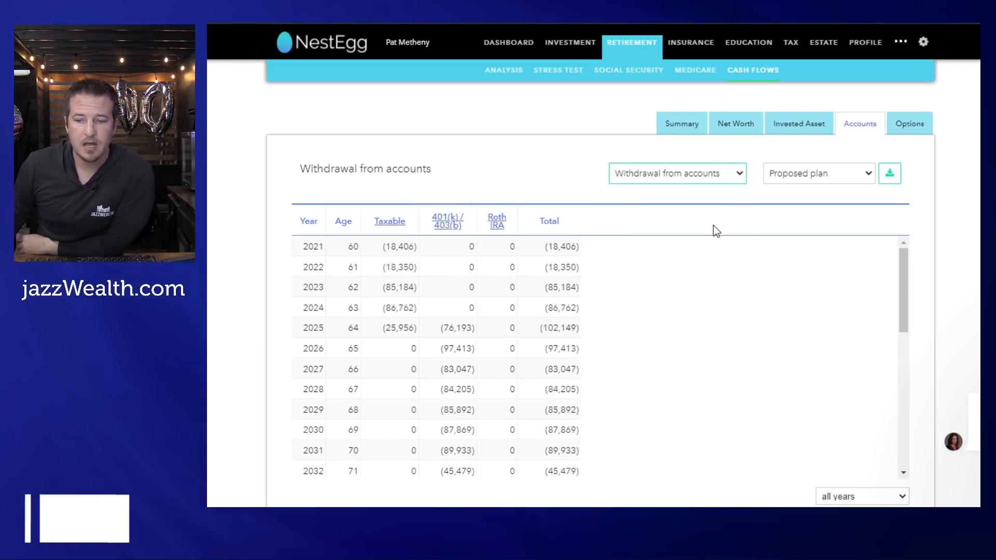
pyautogui.moveTo(507, 429)
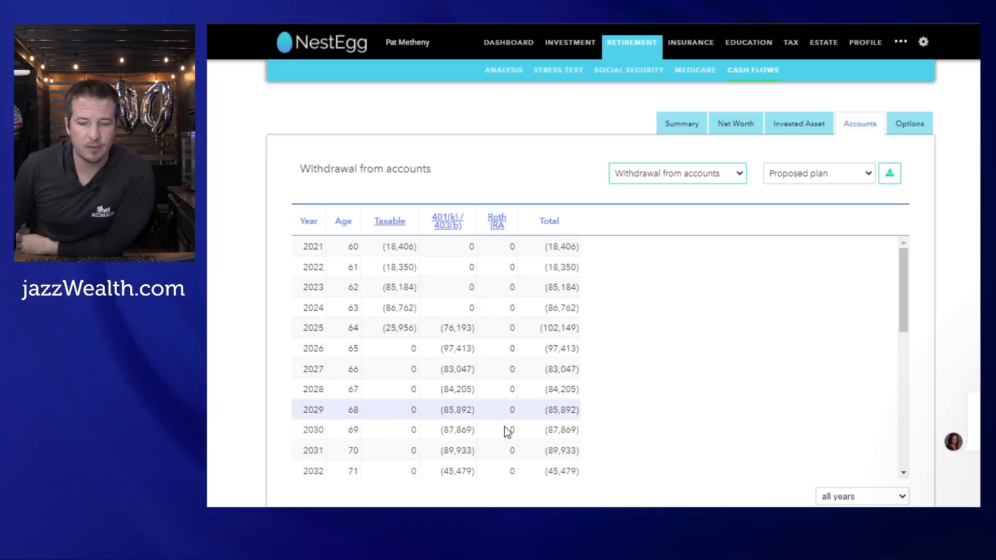
pyautogui.scroll(-3)
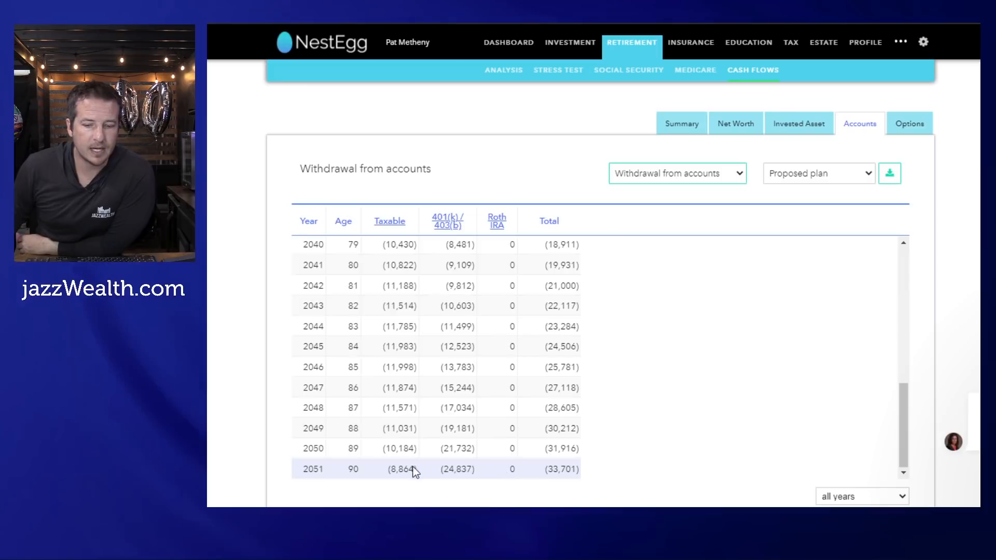
pyautogui.moveTo(406, 479)
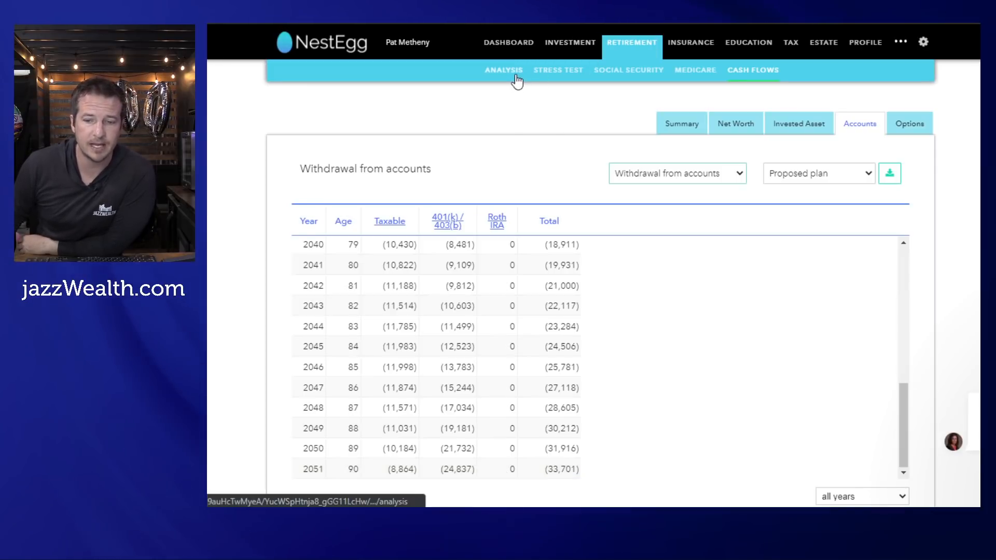
# - View the Monte Carlo confidence chart of simulated assets with median through age 89
pyautogui.click(504, 69)
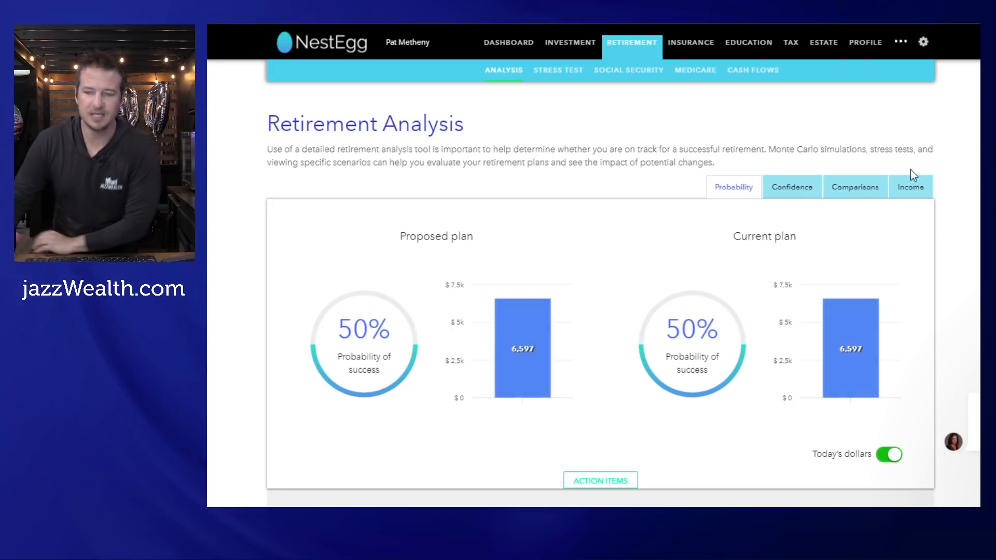
pyautogui.click(792, 186)
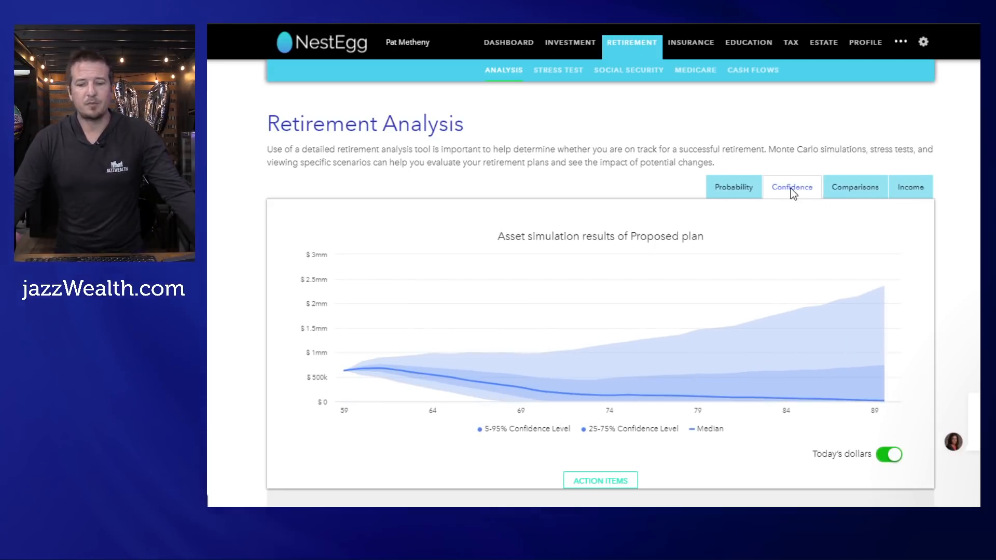
pyautogui.moveTo(831, 407)
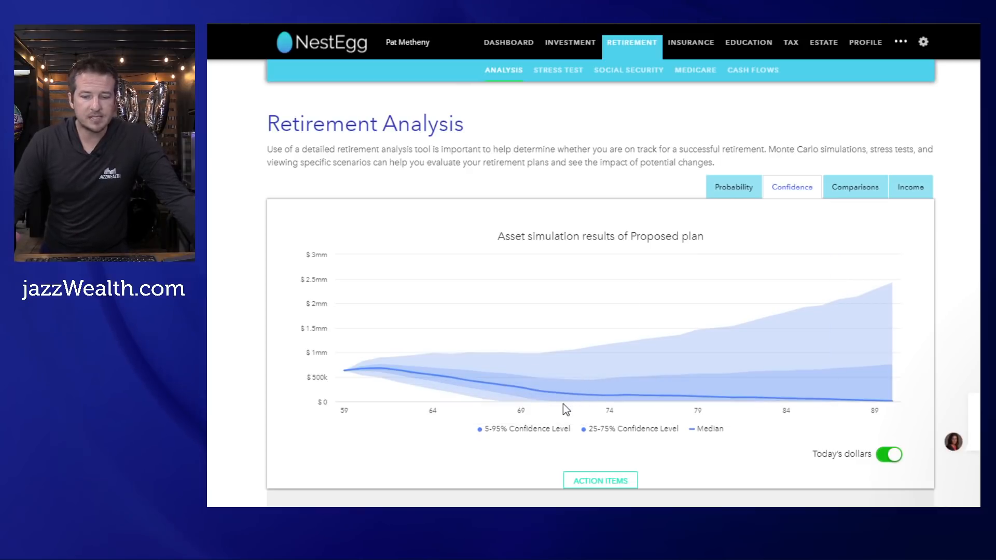
pyautogui.moveTo(590, 391)
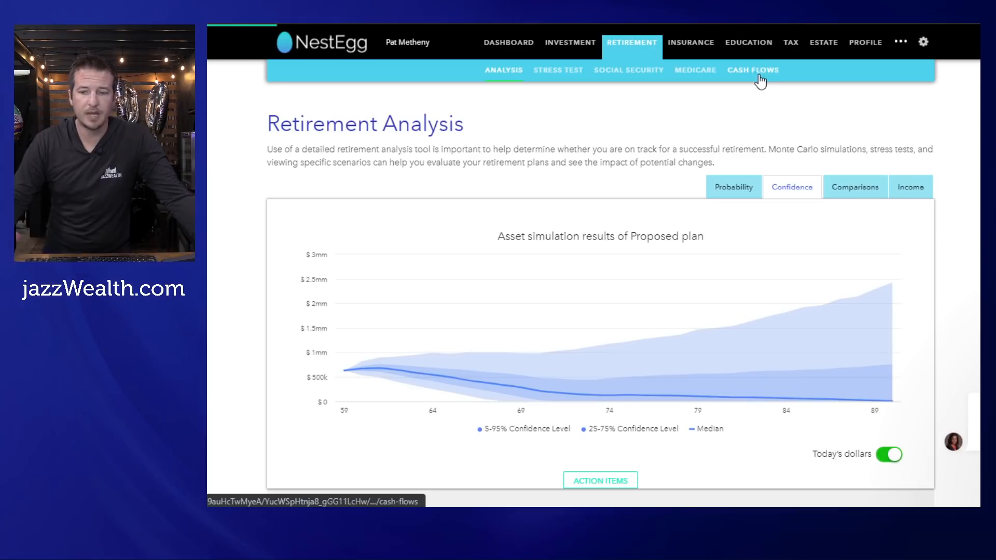
# - Recheck account withdrawals, then show the jazz Roth allocation: 100% U.S. equities vs Moderate 60/40
pyautogui.click(753, 69)
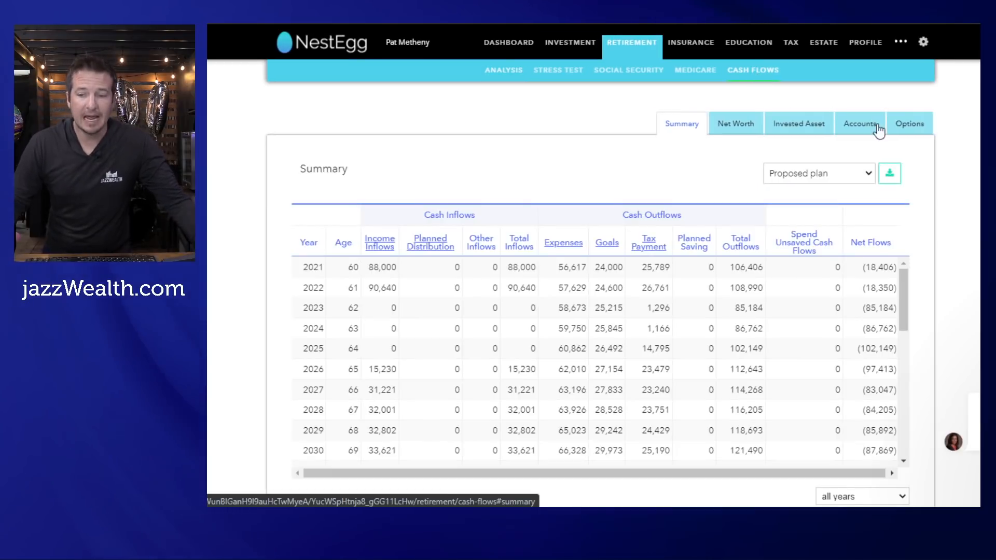
pyautogui.click(859, 123)
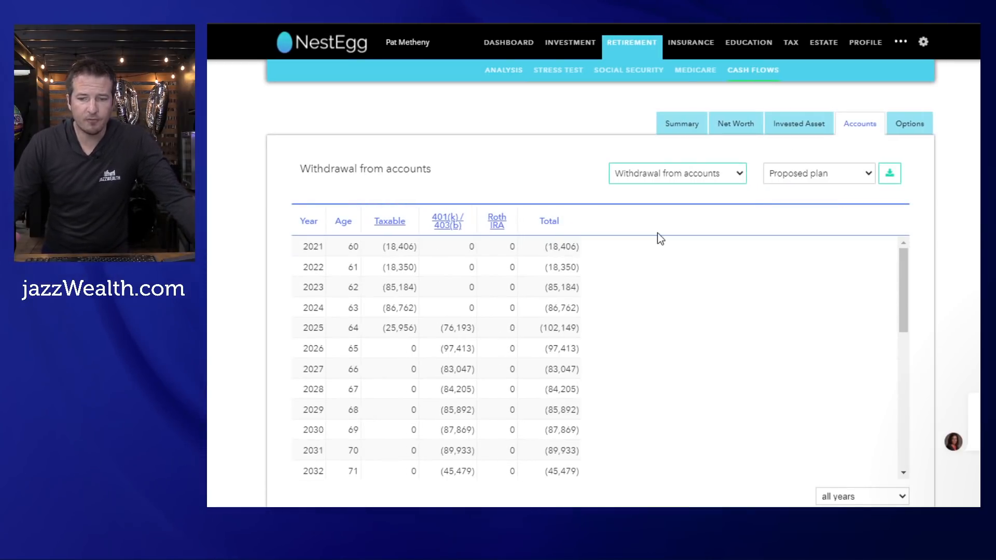
pyautogui.scroll(-3)
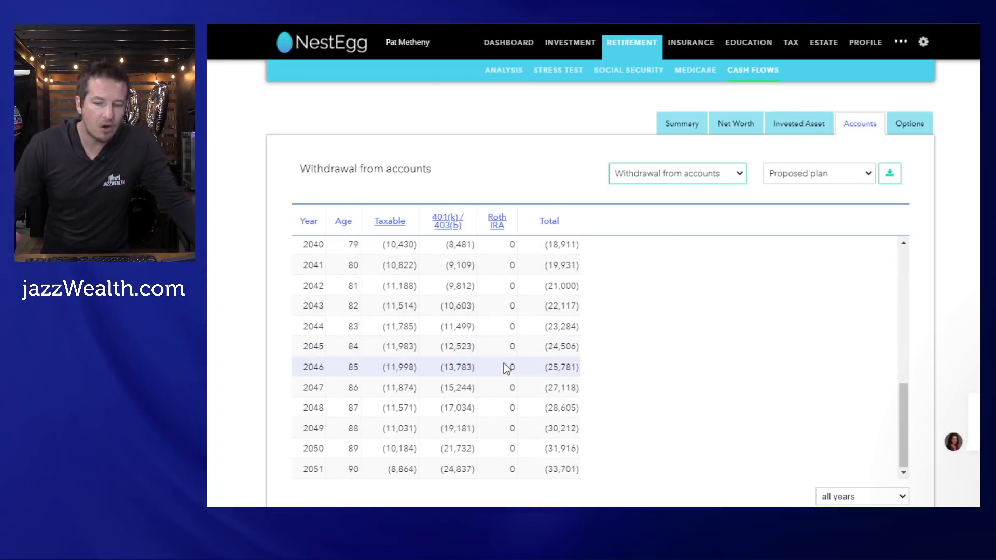
pyautogui.moveTo(514, 347)
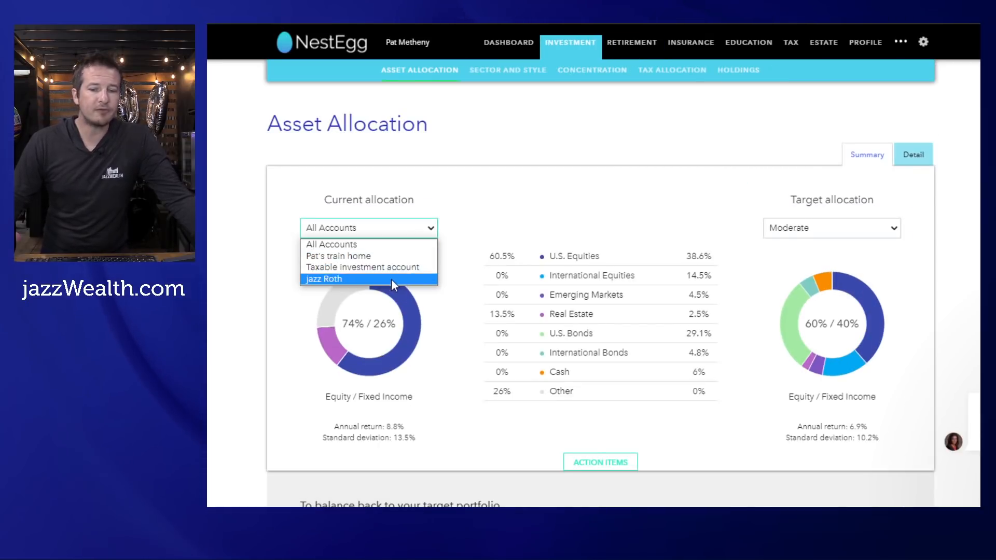
pyautogui.click(324, 279)
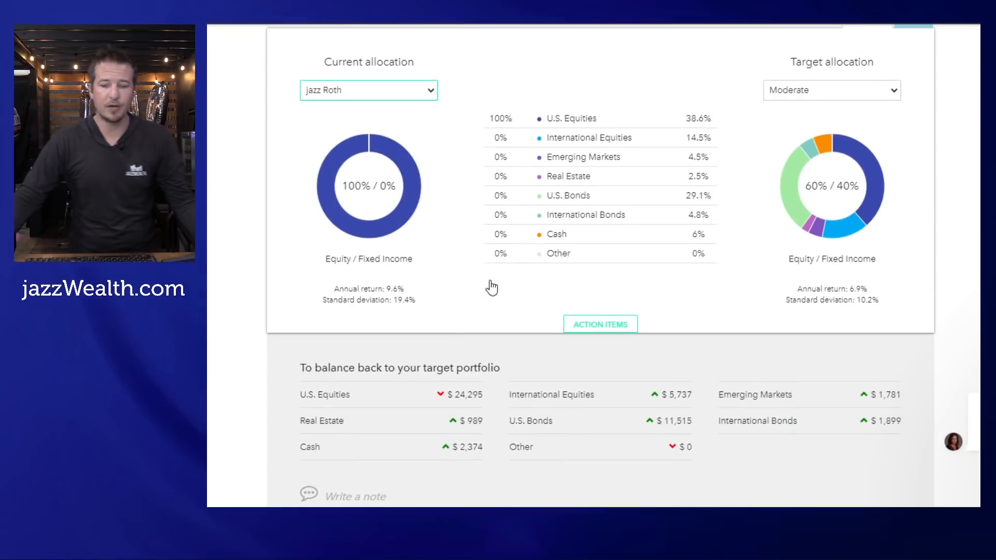